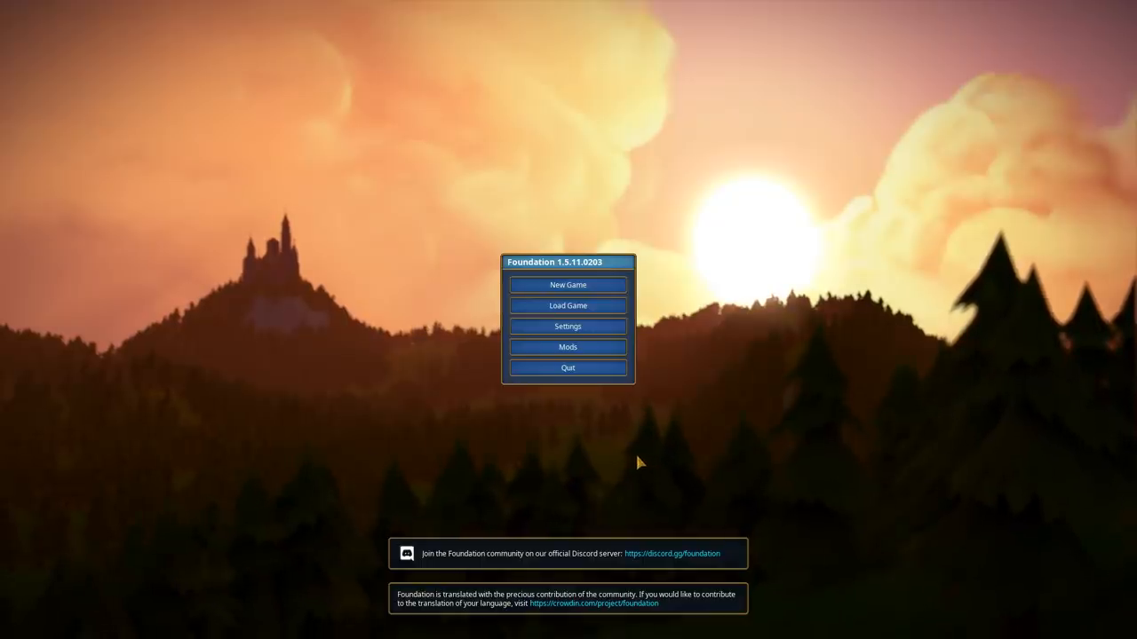
mouse_move(633, 450)
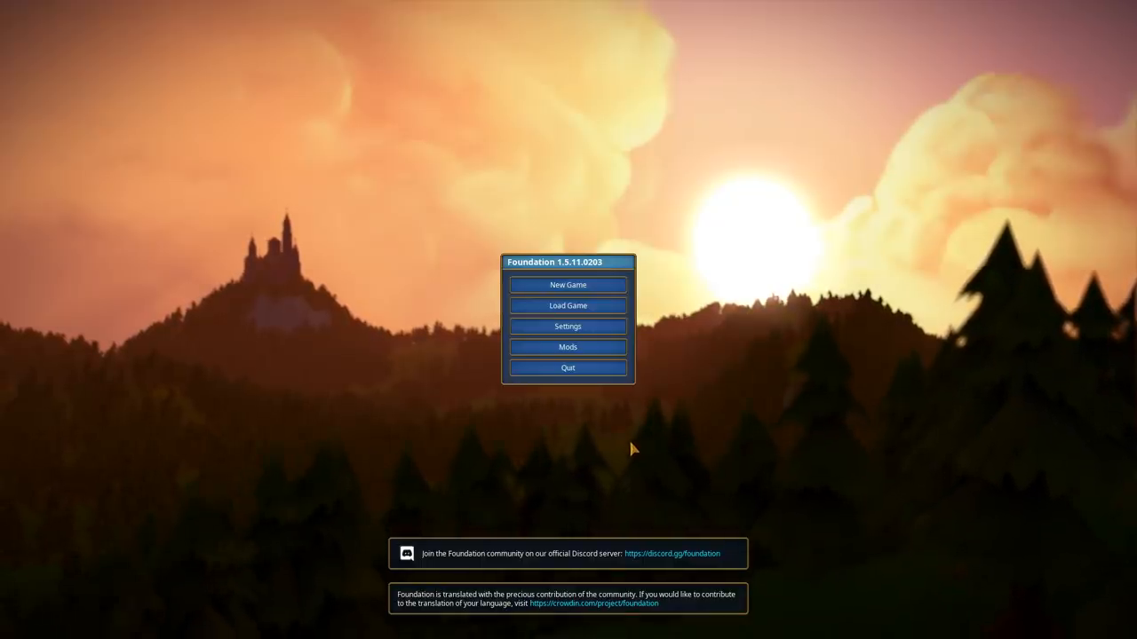
mouse_move(623, 442)
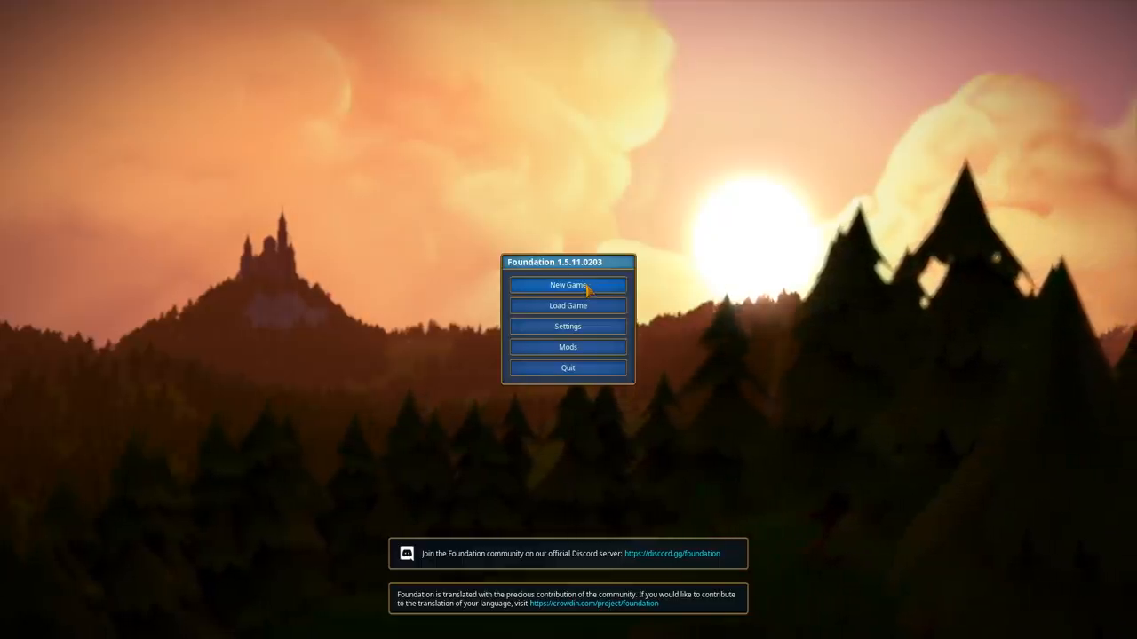
Start a new game with the Fluvial map selected as map type.
left_click(568, 285)
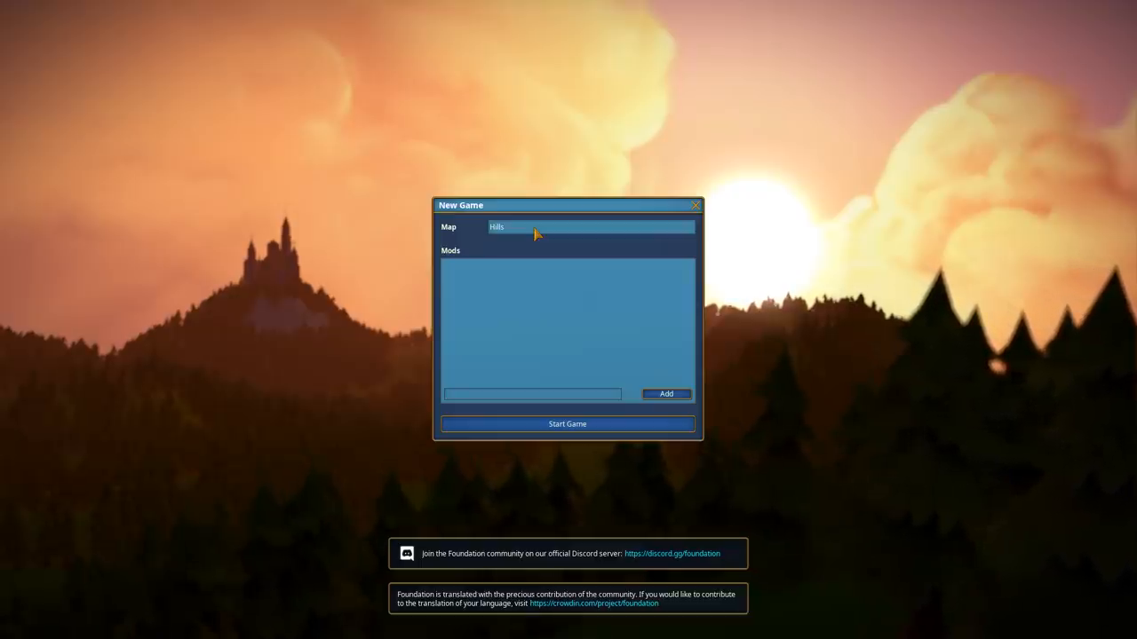
left_click(591, 226)
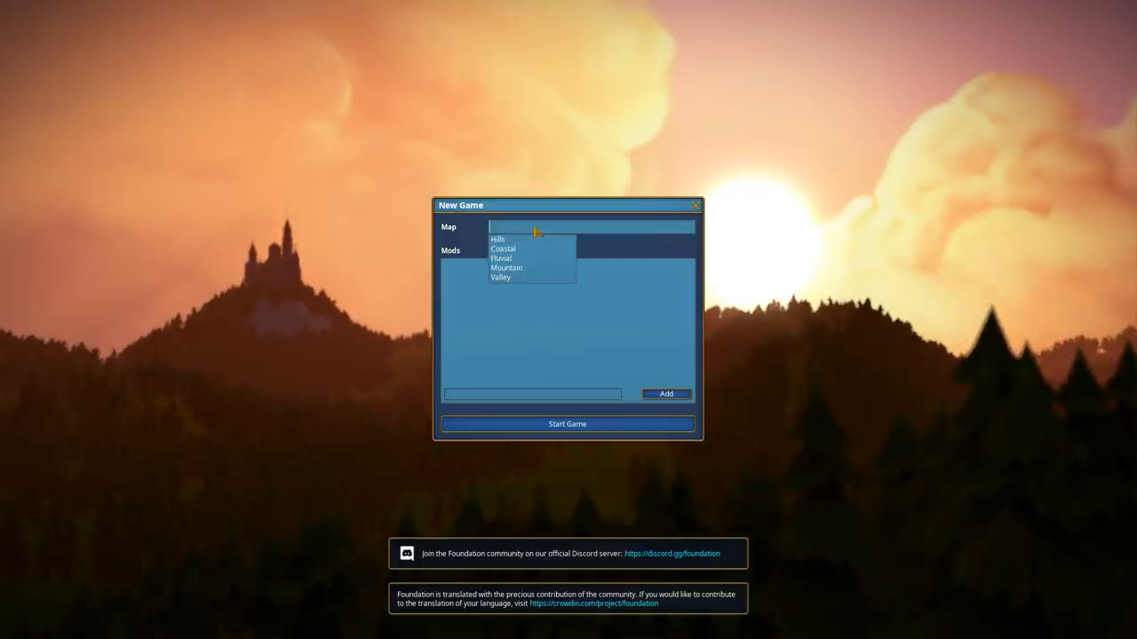
mouse_move(506, 268)
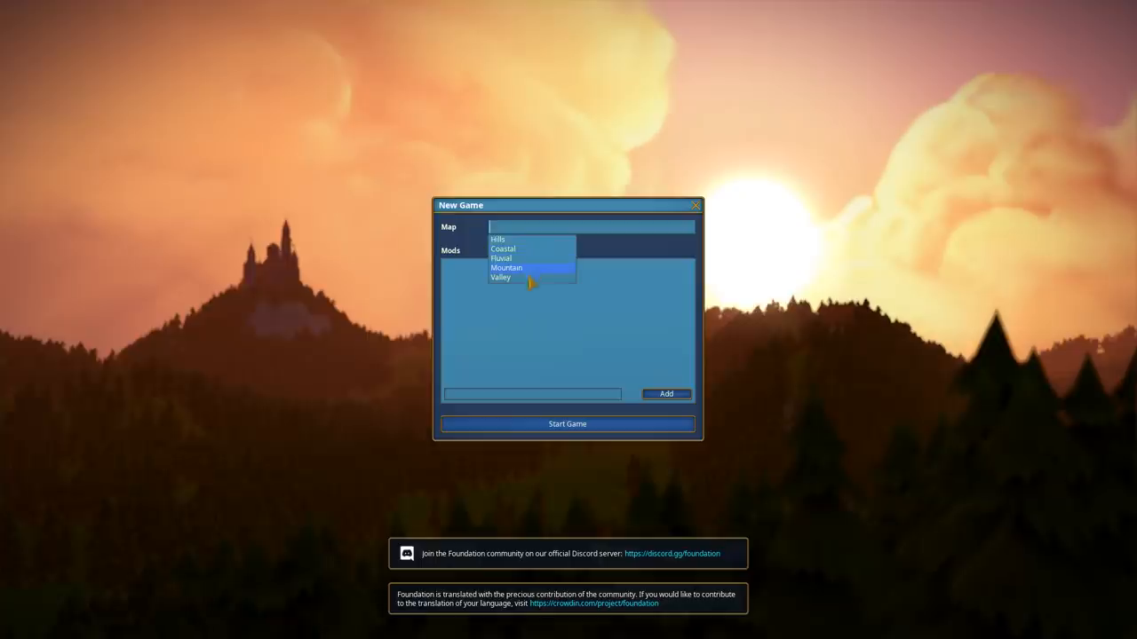
left_click(501, 259)
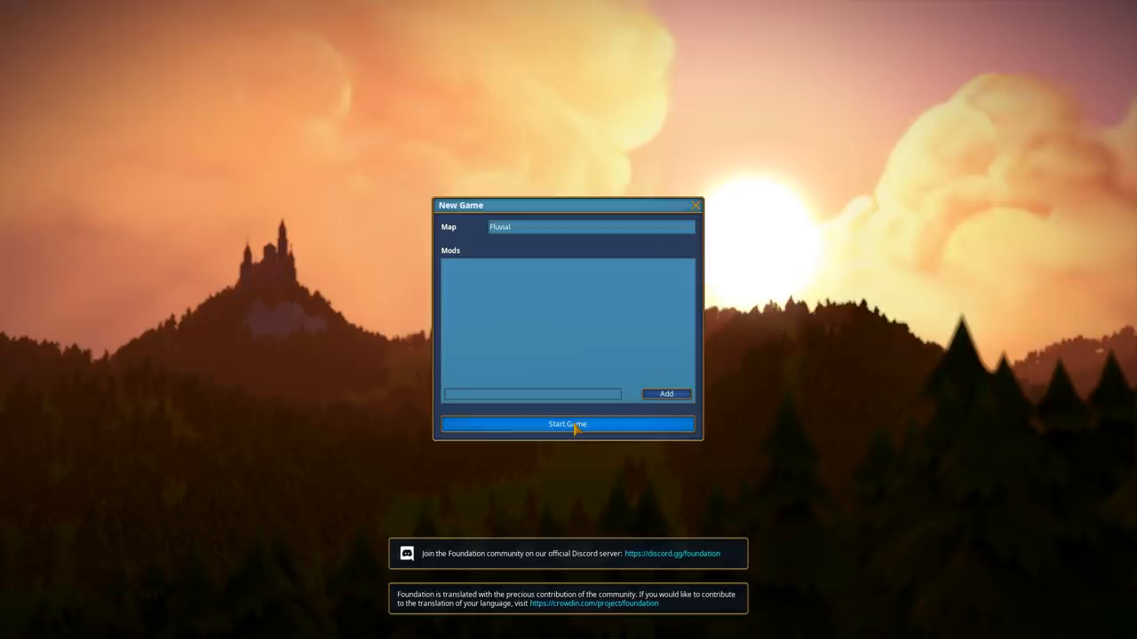
left_click(568, 423)
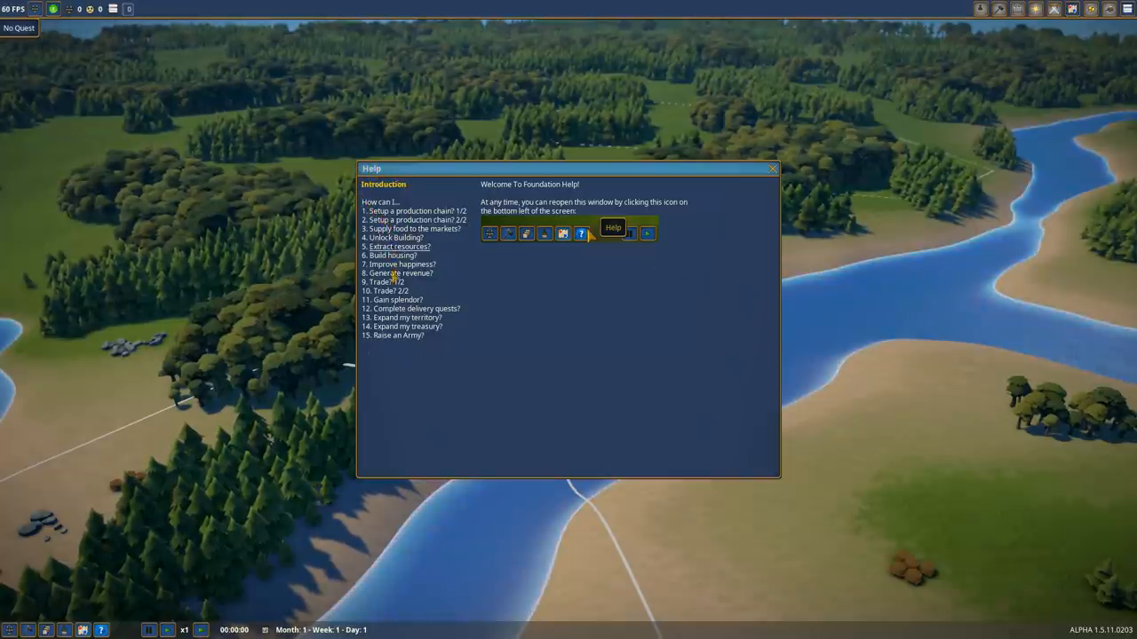
Read the 'Expand my treasury?' and 'Raise an Army?' help topics, then close Help.
left_click(418, 219)
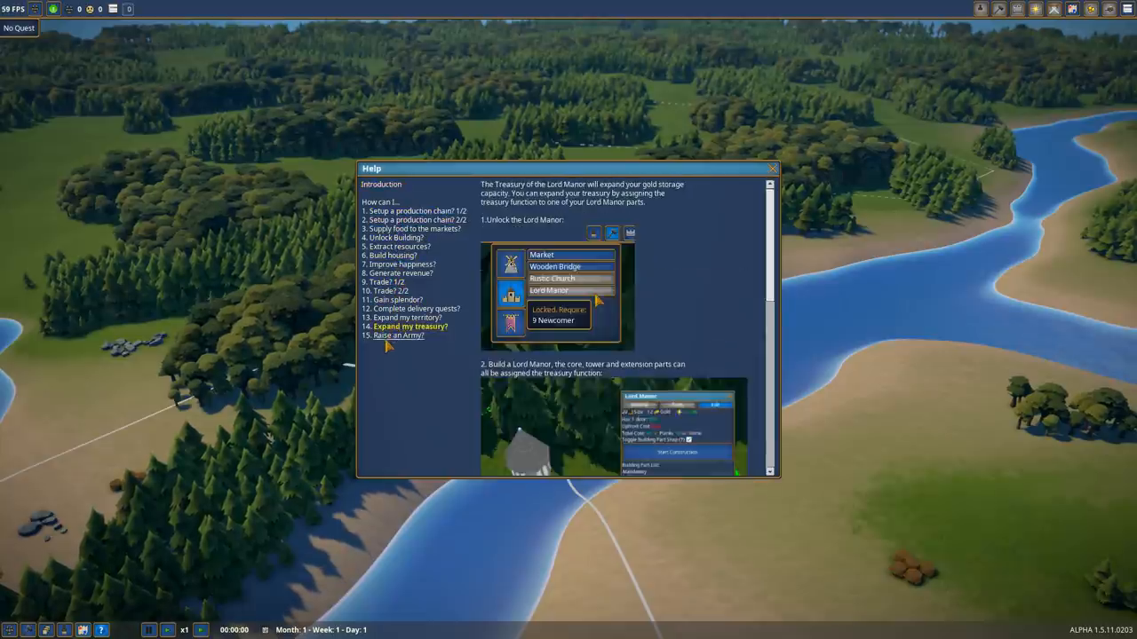
left_click(398, 335)
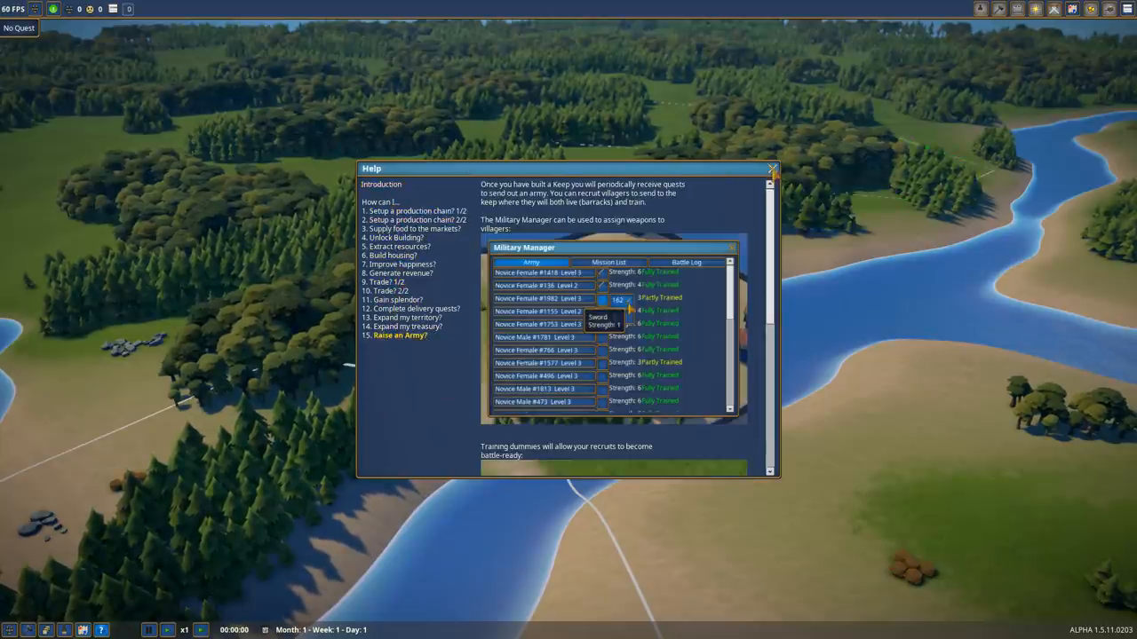
left_click(771, 169)
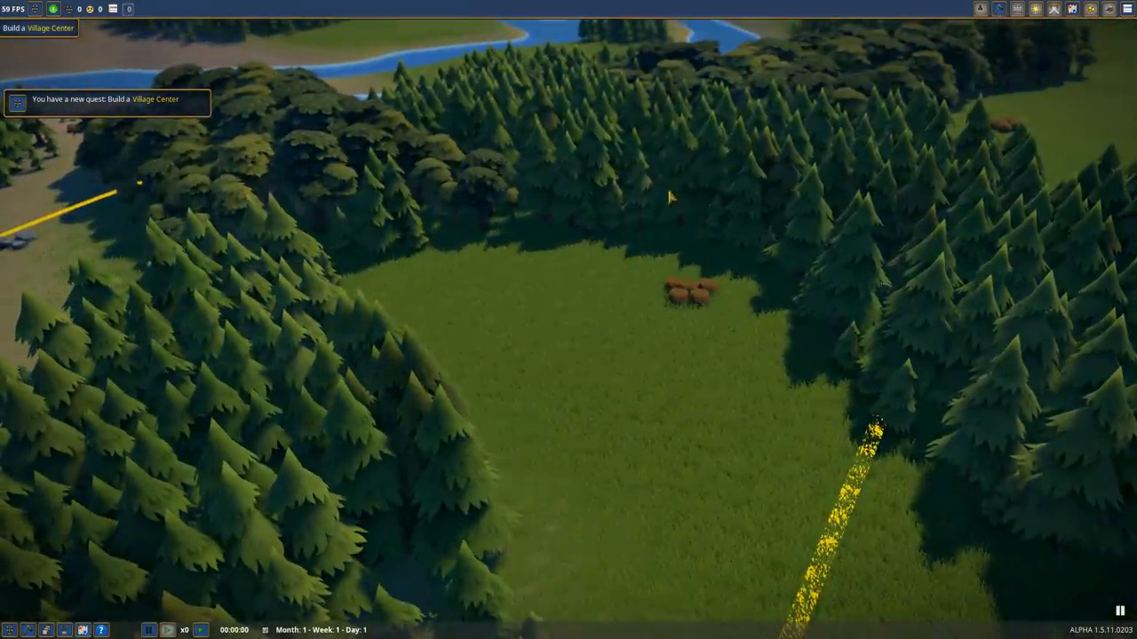
mouse_move(622, 404)
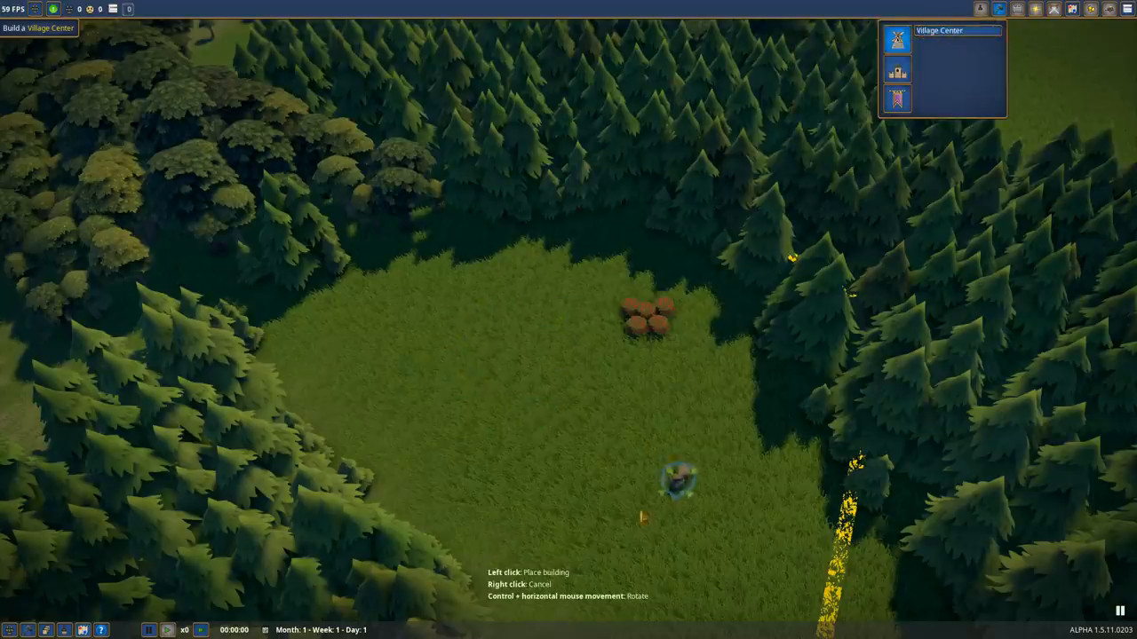
mouse_move(436, 329)
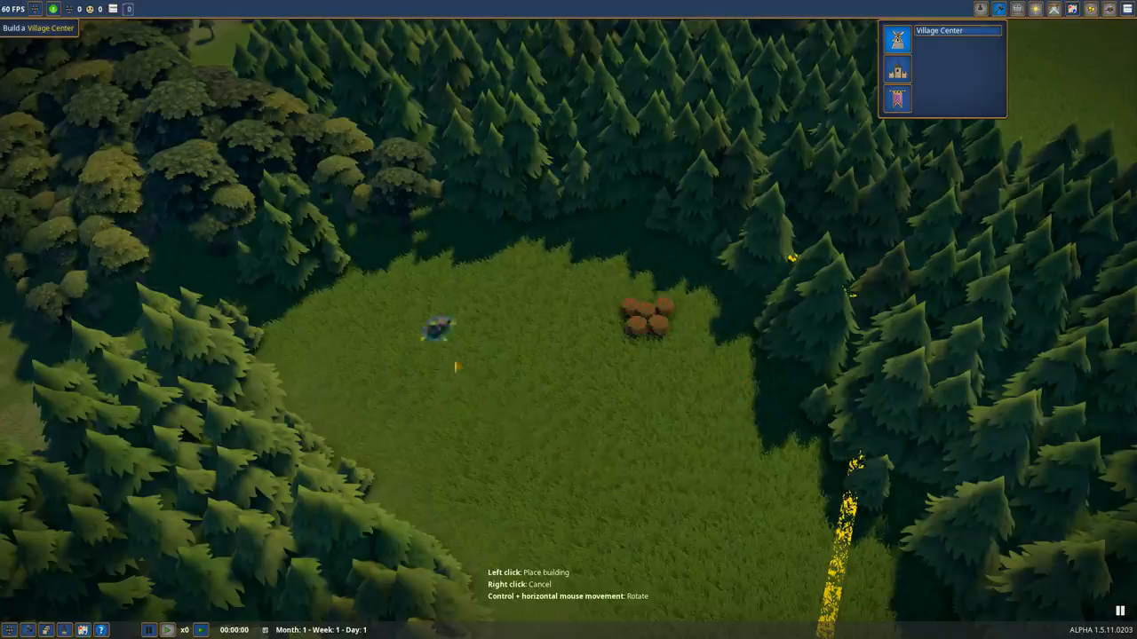
mouse_move(511, 360)
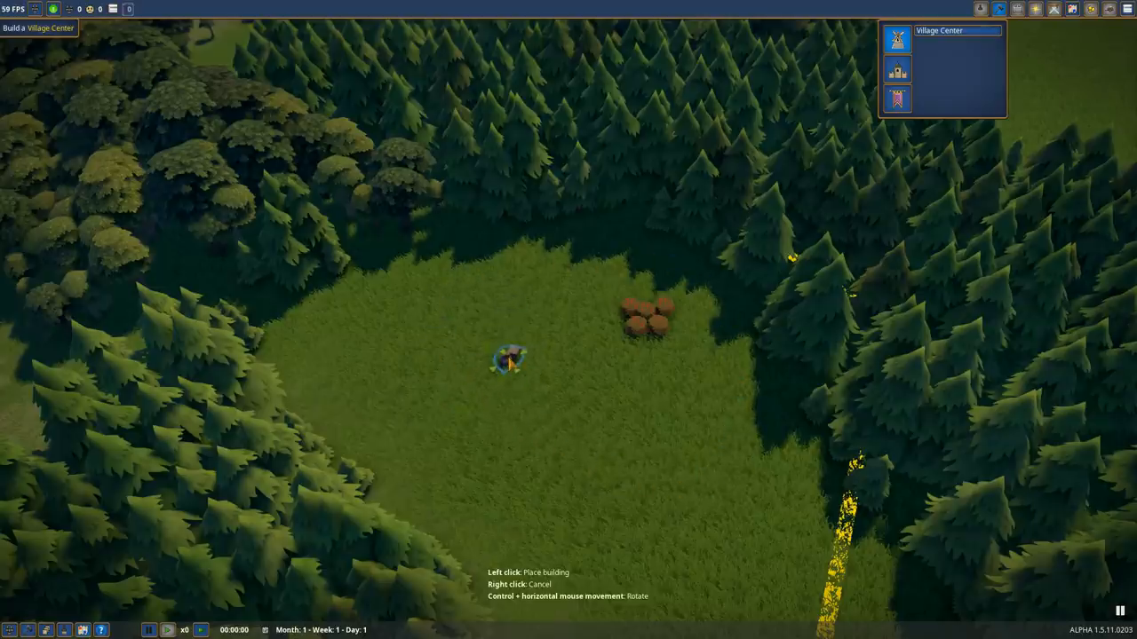
Place the Village Center in the forest clearing left of the brown bushes.
left_click(509, 360)
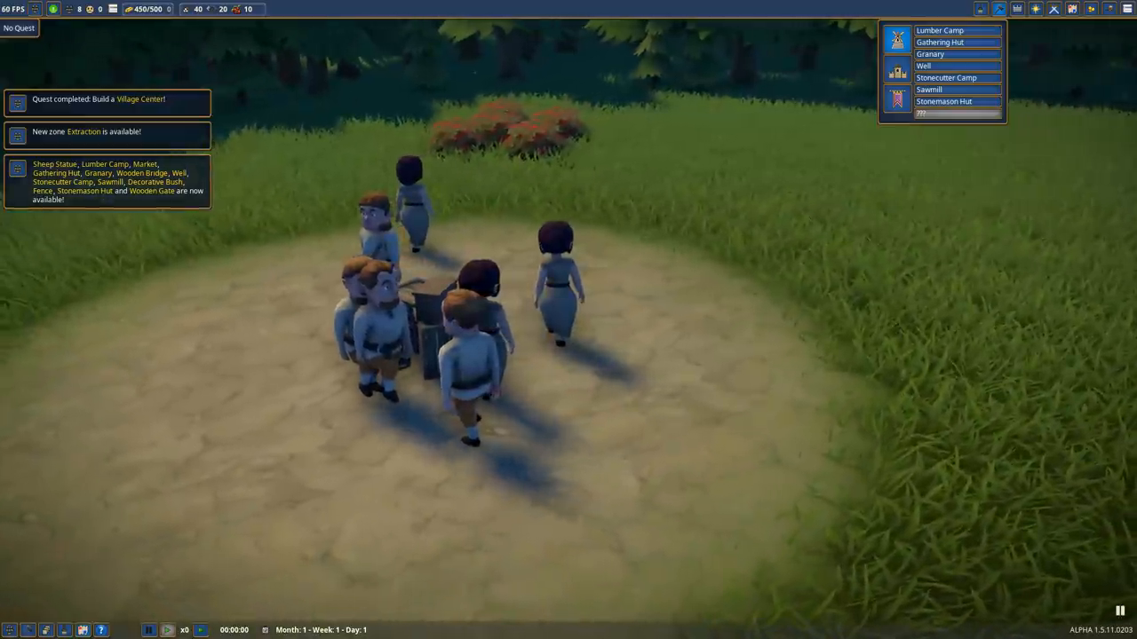
Scroll the unlocked building list to show the Granary's costs.
scroll("down", 3)
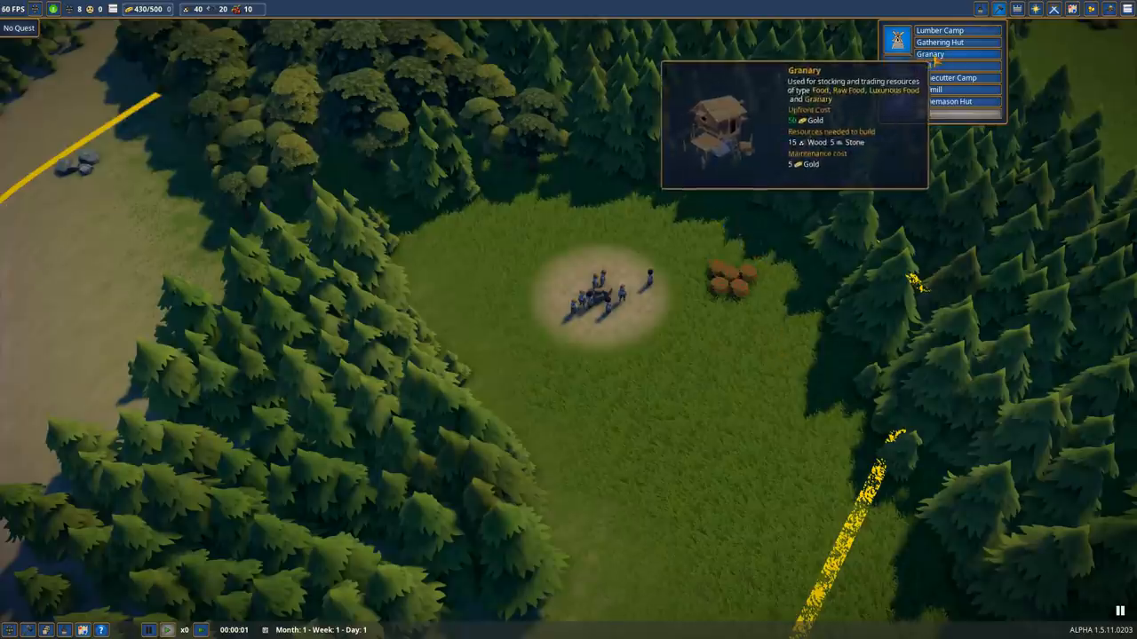
mouse_move(948, 101)
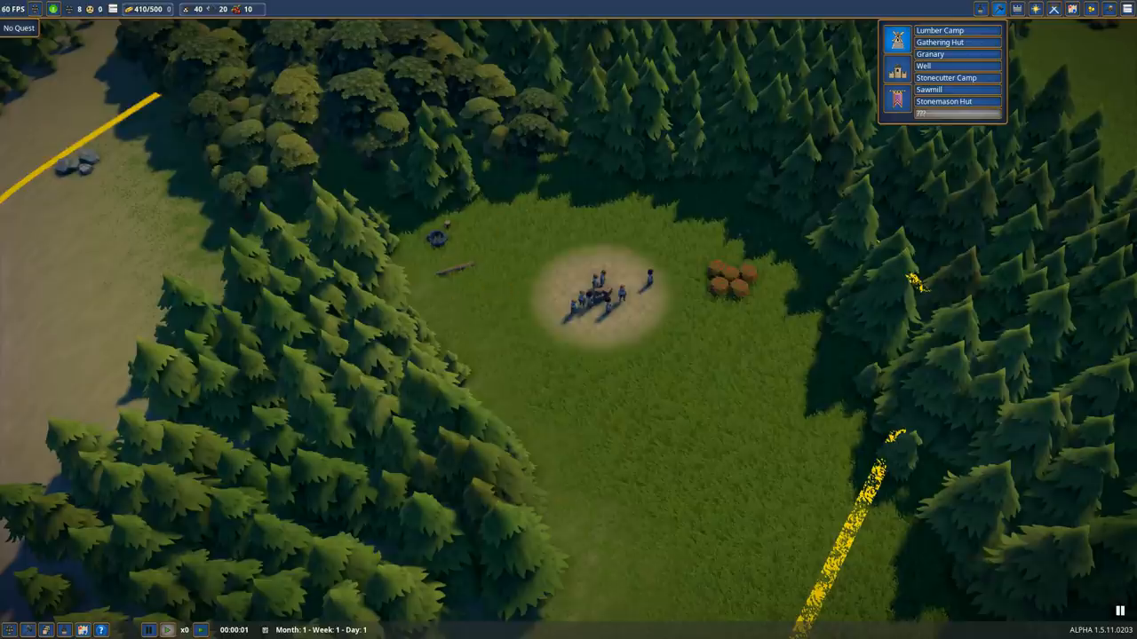
mouse_move(786, 227)
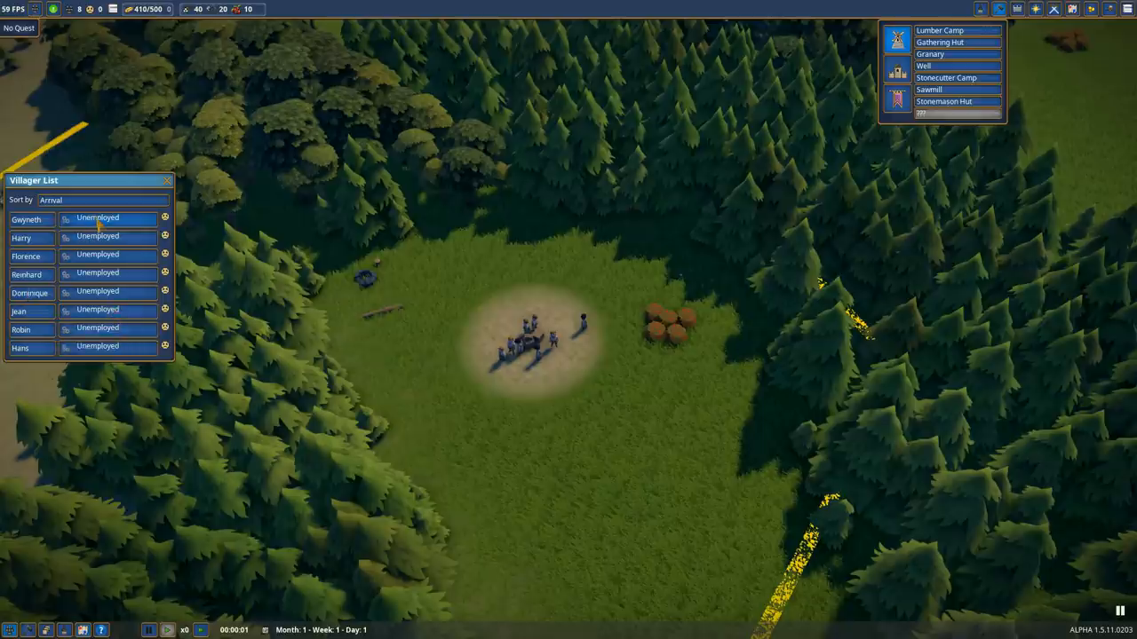
Assign one unemployed villager as Woodcutter and another as Forager.
left_click(97, 218)
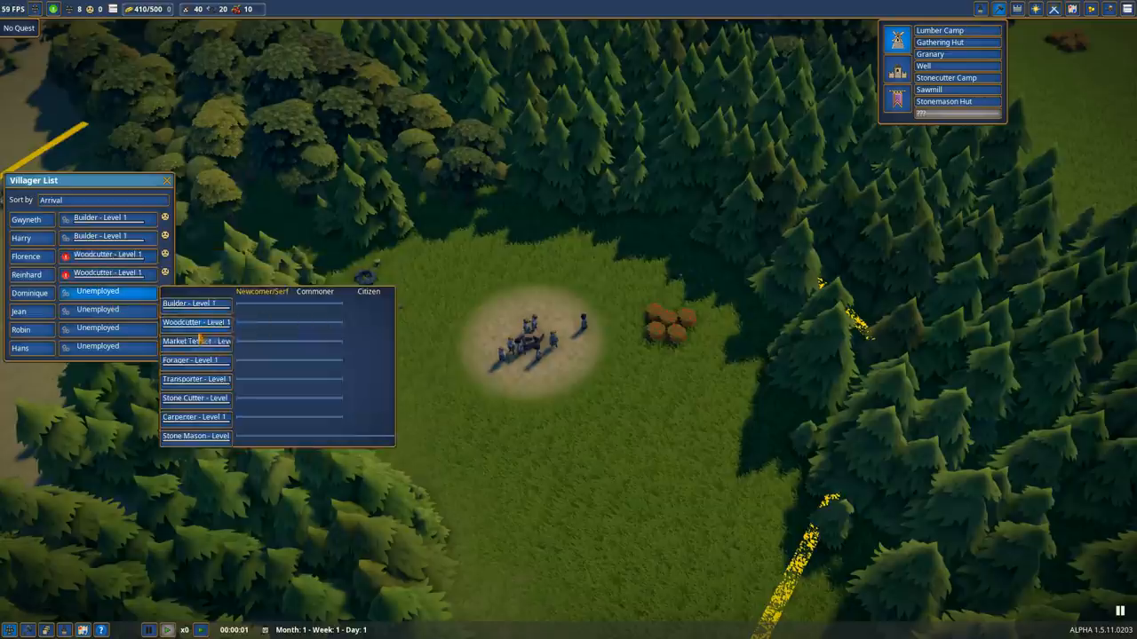
left_click(196, 323)
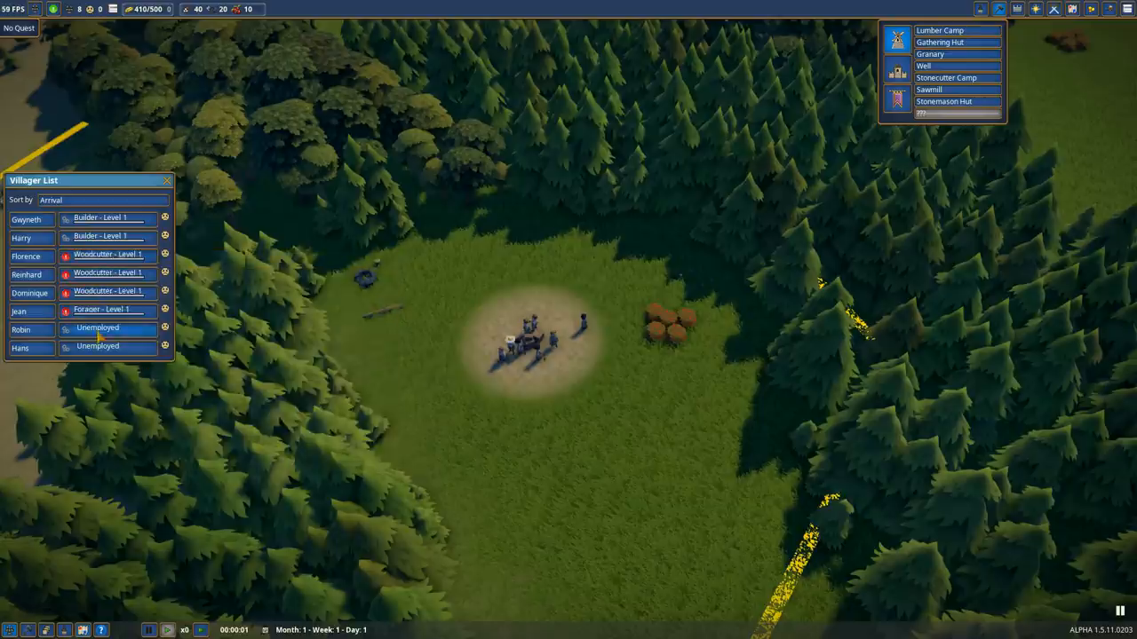
left_click(106, 346)
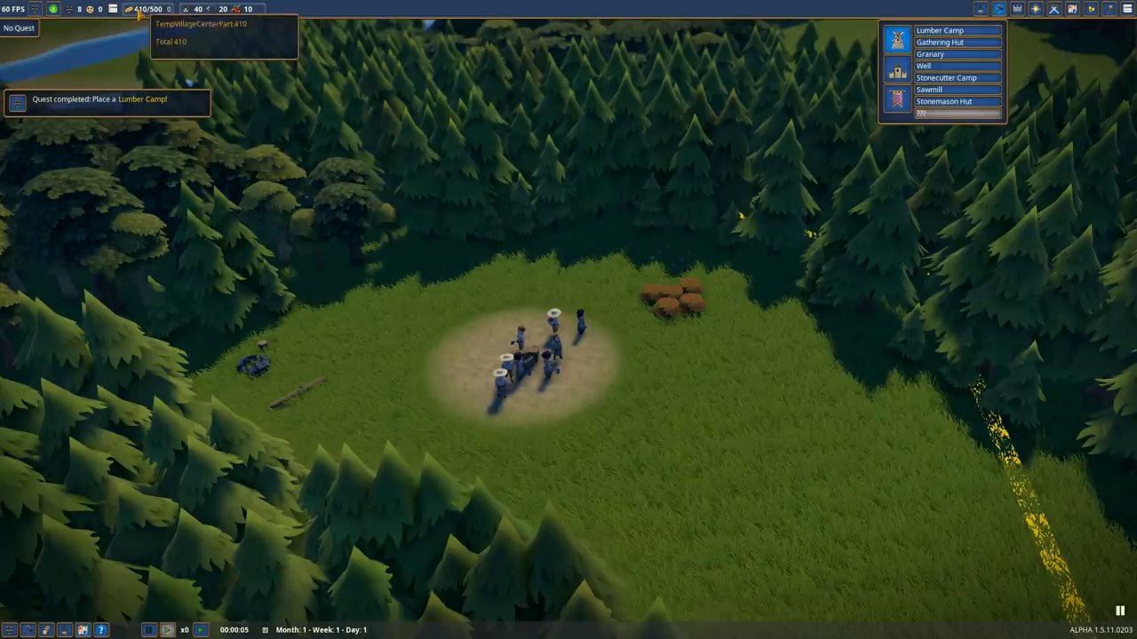
mouse_move(621, 309)
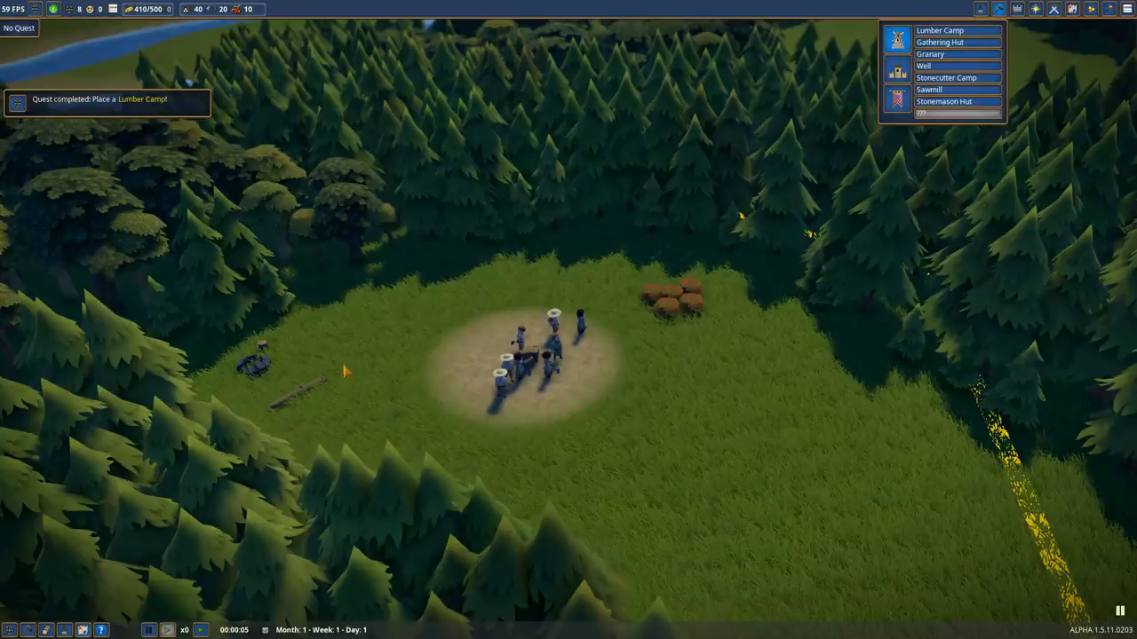
mouse_move(472, 193)
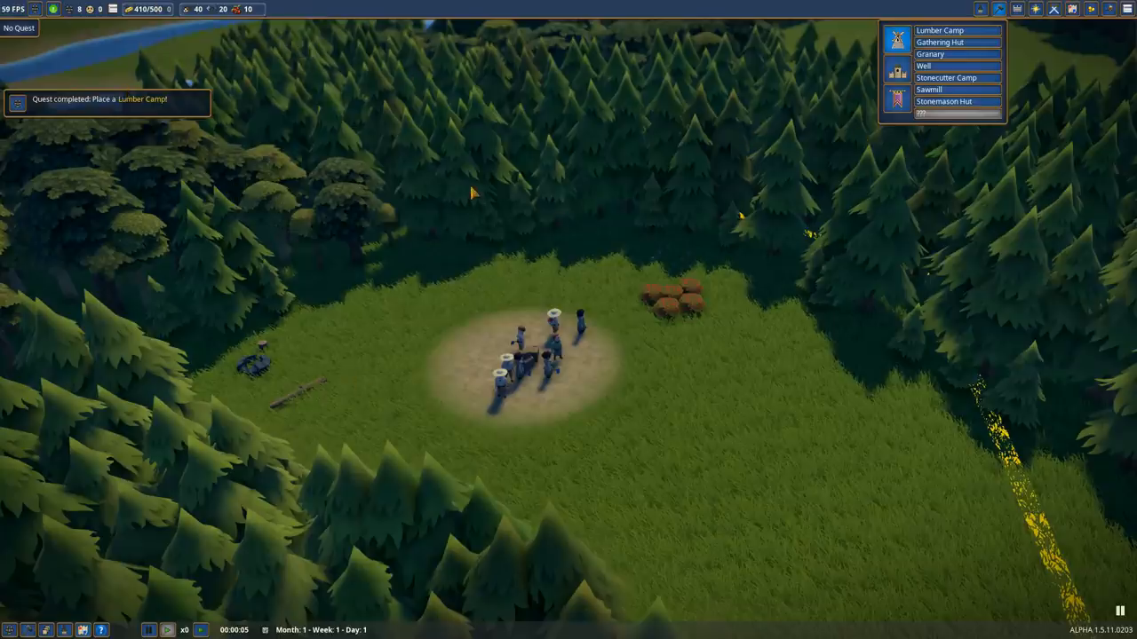
mouse_move(946, 78)
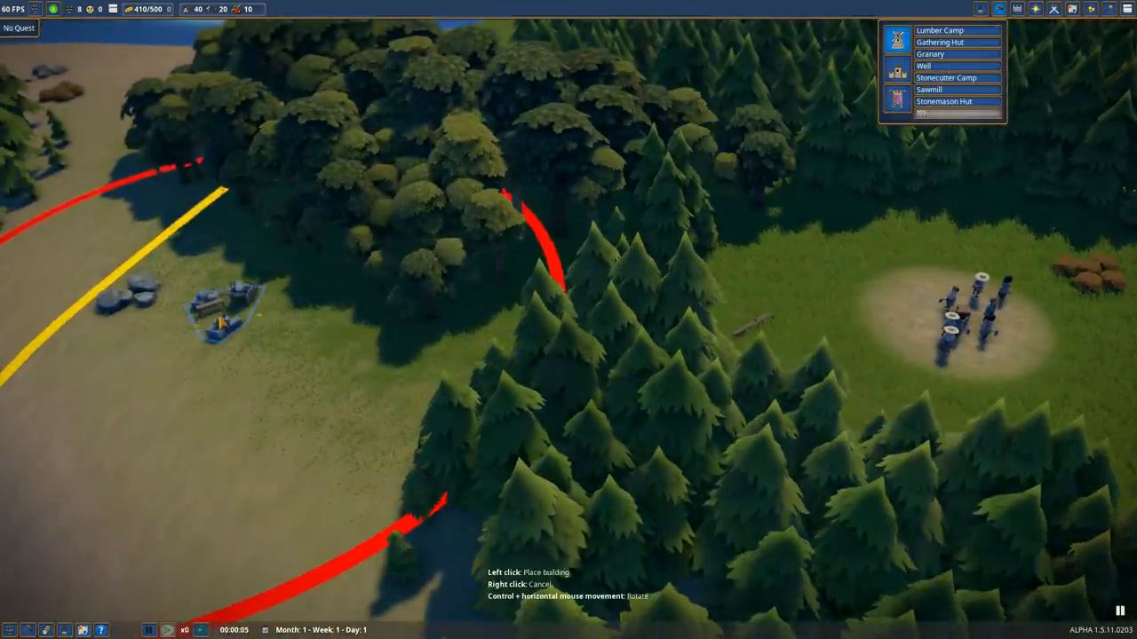
left_click(217, 320)
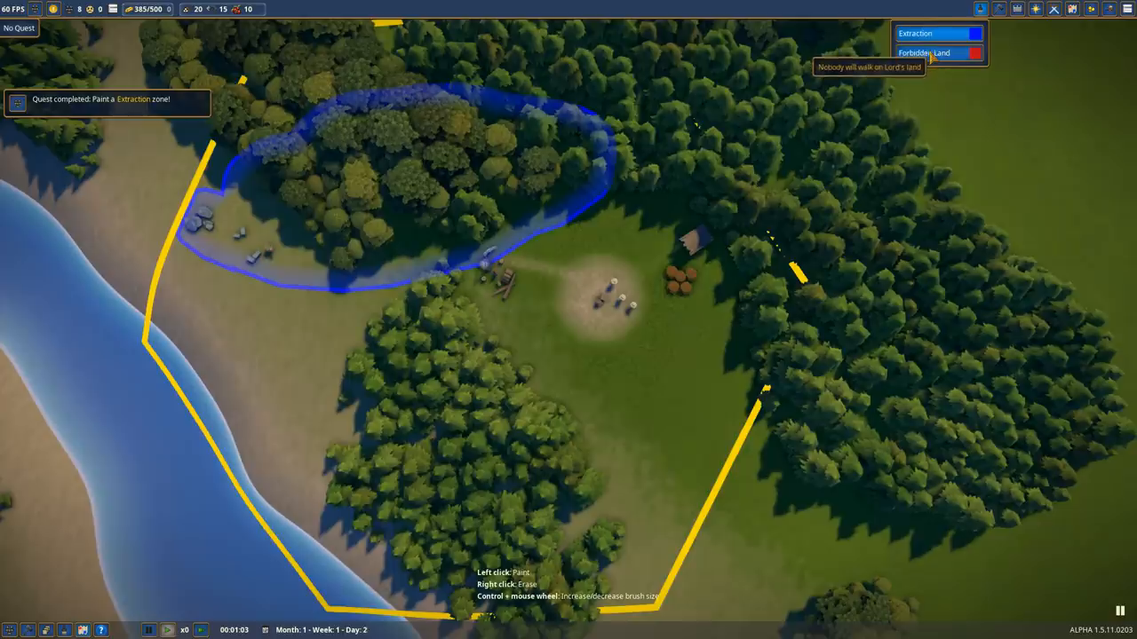
mouse_move(573, 400)
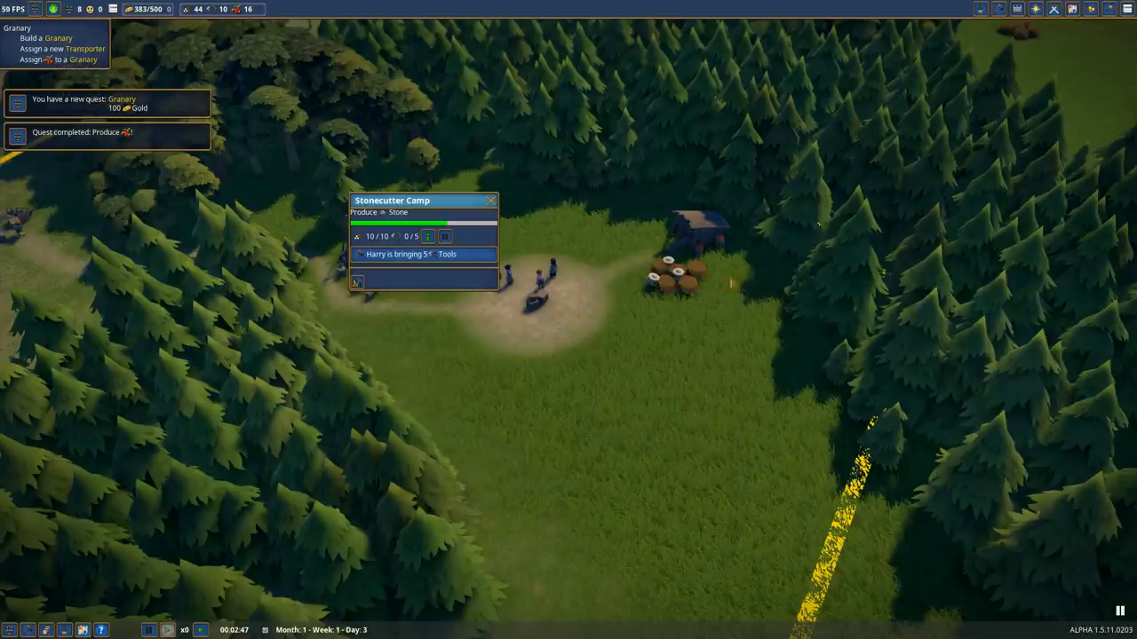
mouse_move(820, 105)
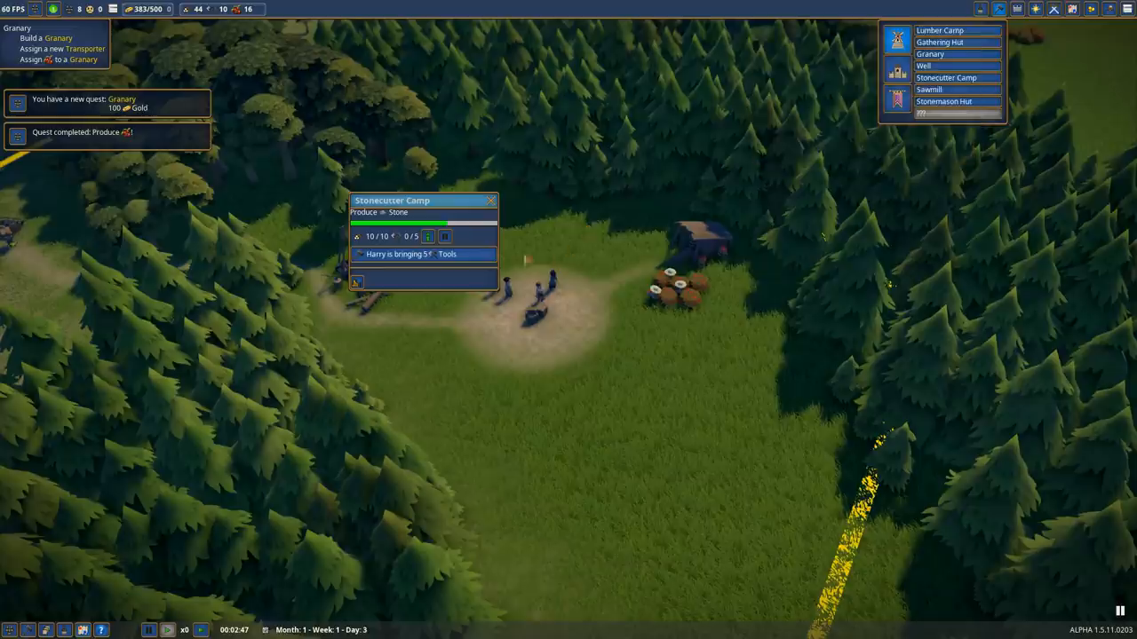
mouse_move(930, 55)
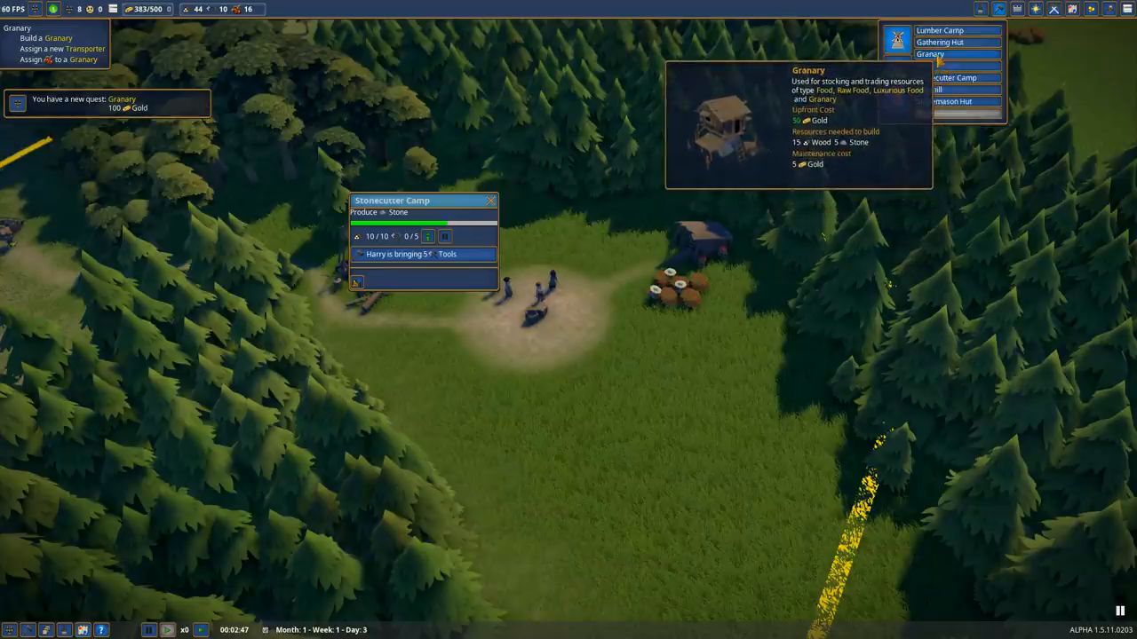
Begin placing a Granary and close the stonecutter camp details.
left_click(930, 54)
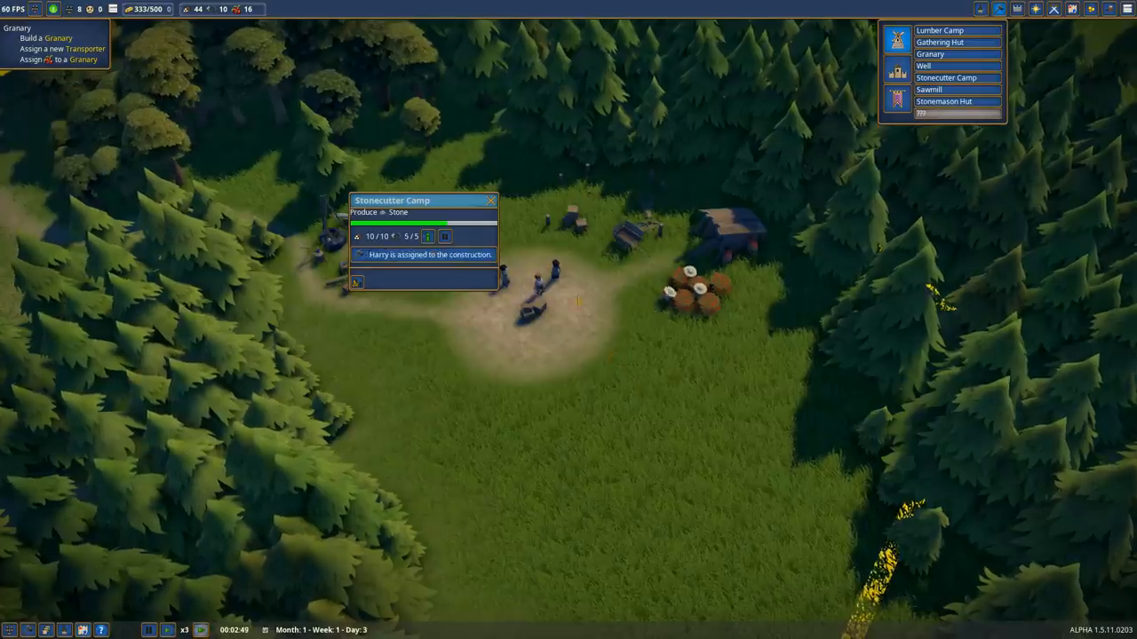
left_click(489, 200)
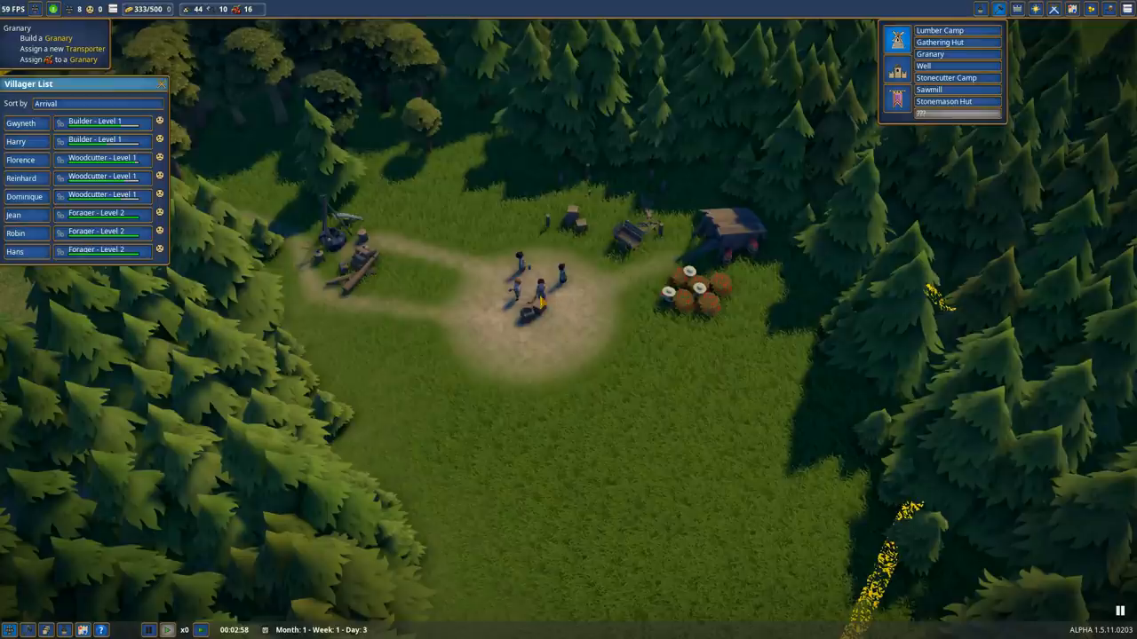
mouse_move(102, 231)
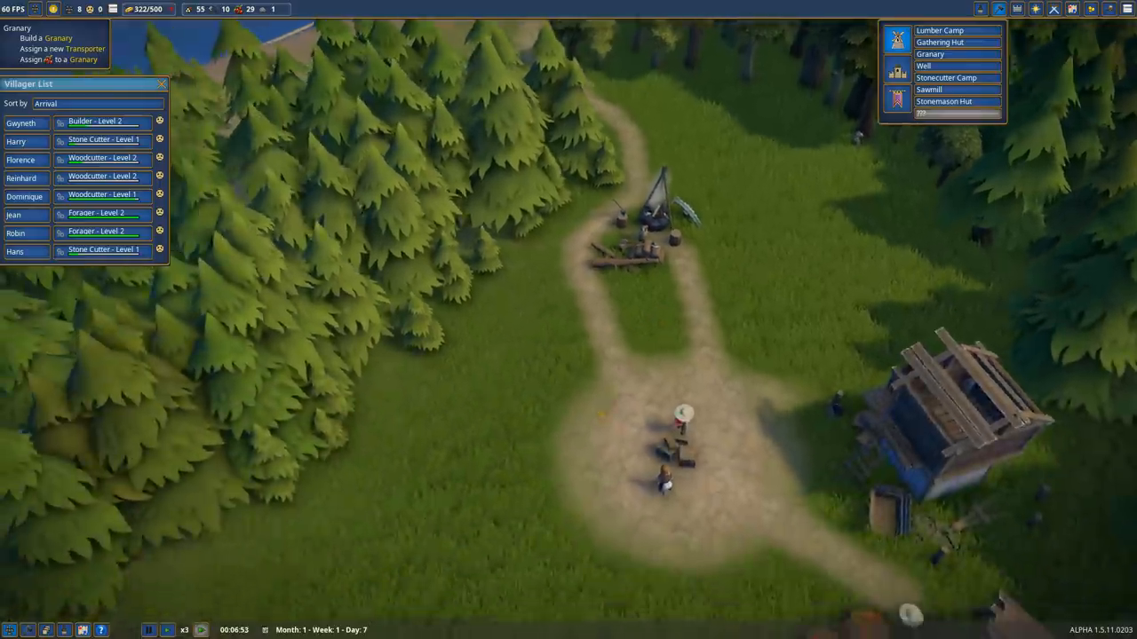
Scroll the Villager List to find villagers to make stone cutters.
scroll("down", 3)
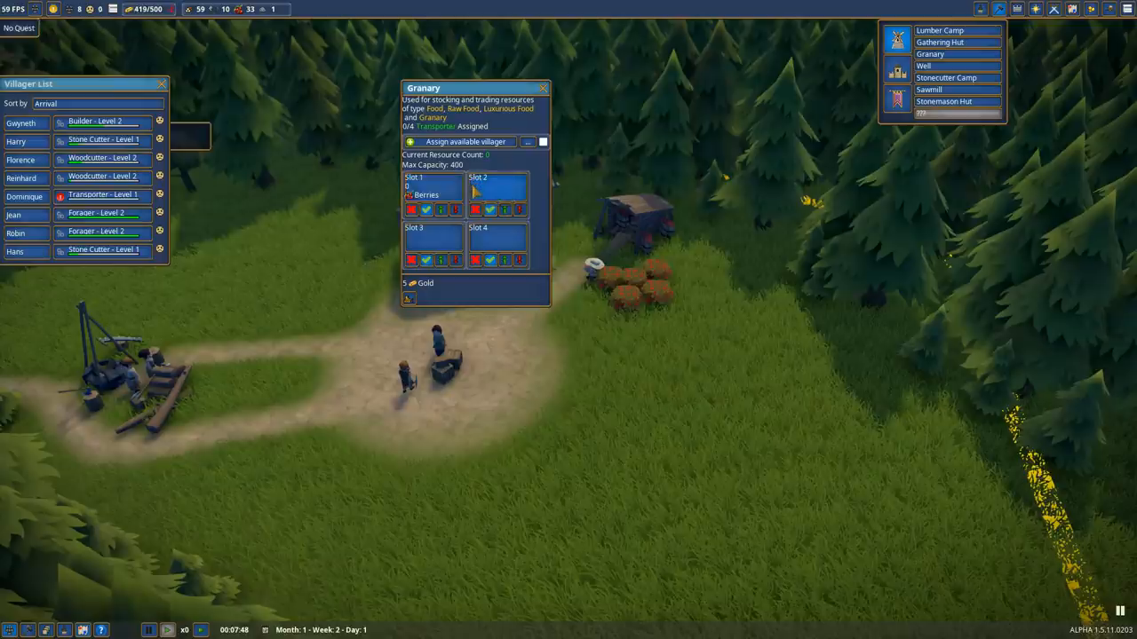
Finish the Granary settings after assigning a Transporter.
left_click(543, 87)
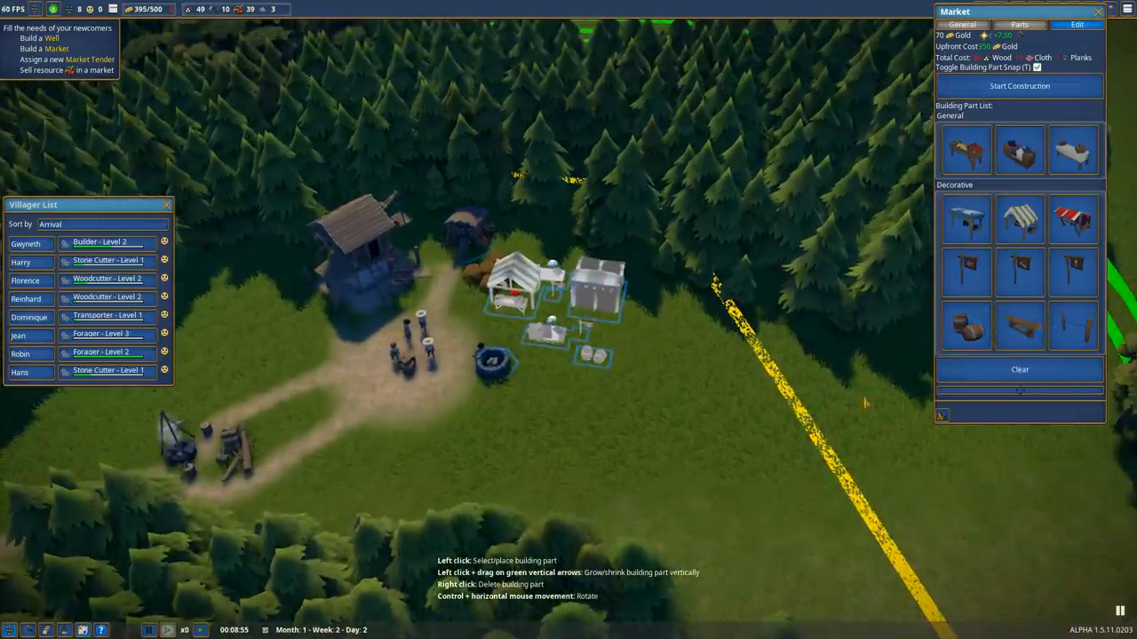
Request clearing the multi-stall Market design from the building part list.
left_click(1019, 369)
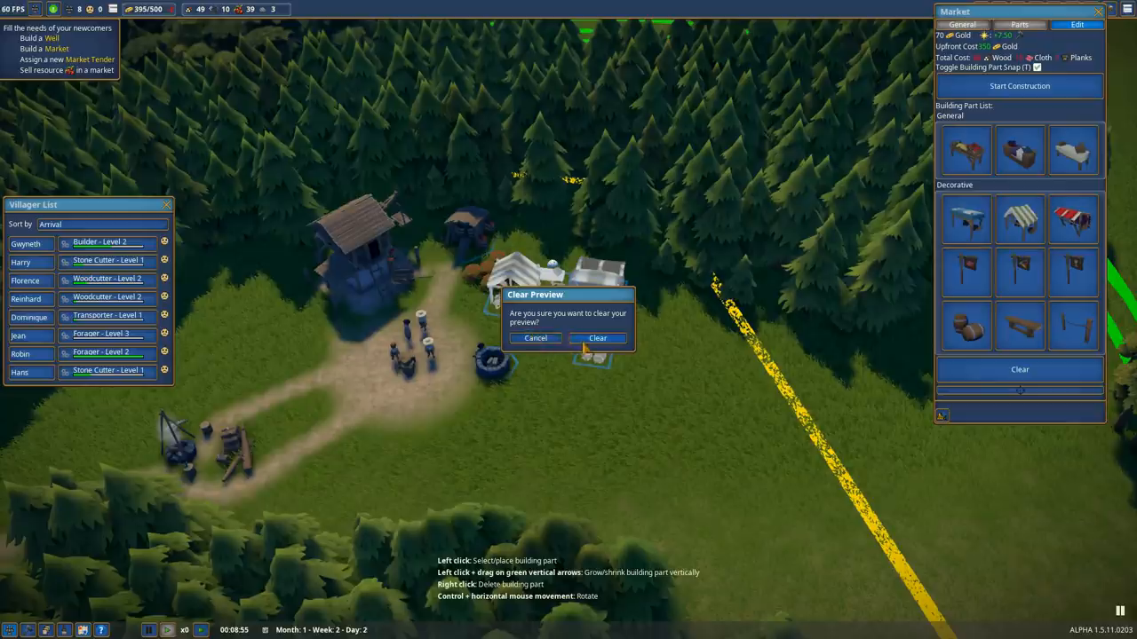
Confirm discarding the Market preview in the Clear Preview dialog.
left_click(597, 337)
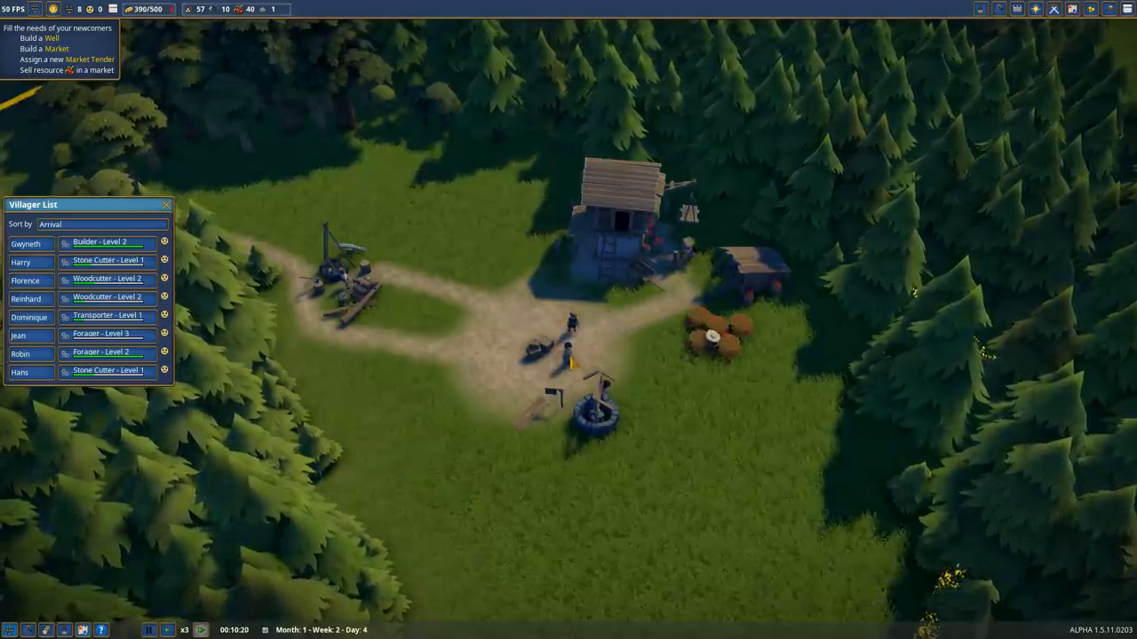
Assign Reinhard as Market Tender so the market starts selling.
left_click(25, 281)
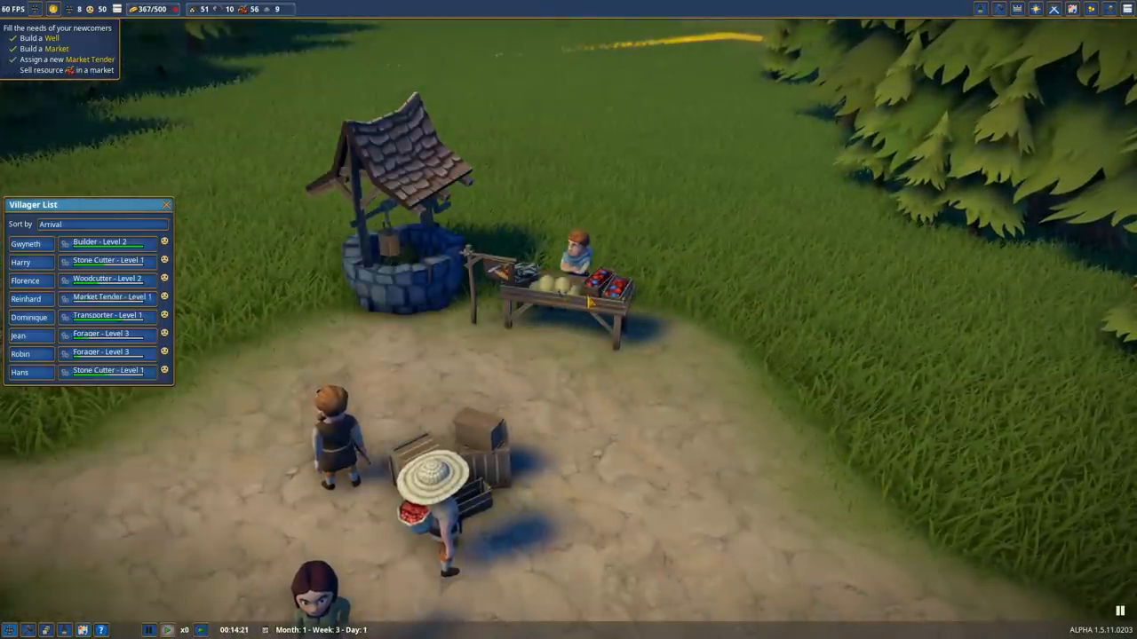
Assign the unemployed newcomer Rose to work as a Woodcutter.
left_click(586, 293)
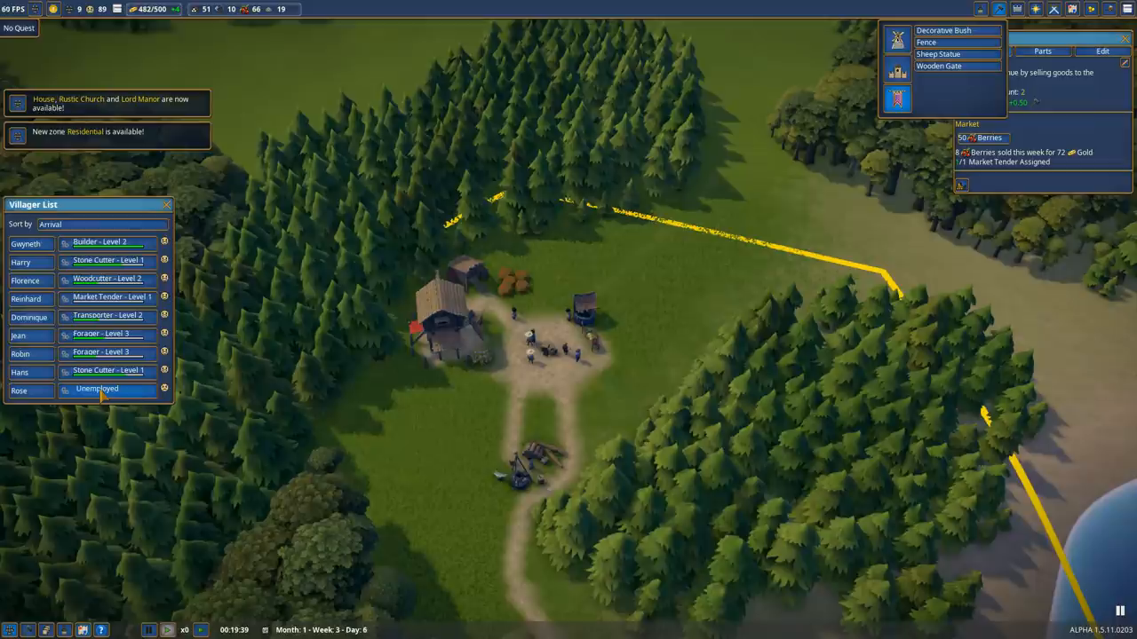
left_click(96, 389)
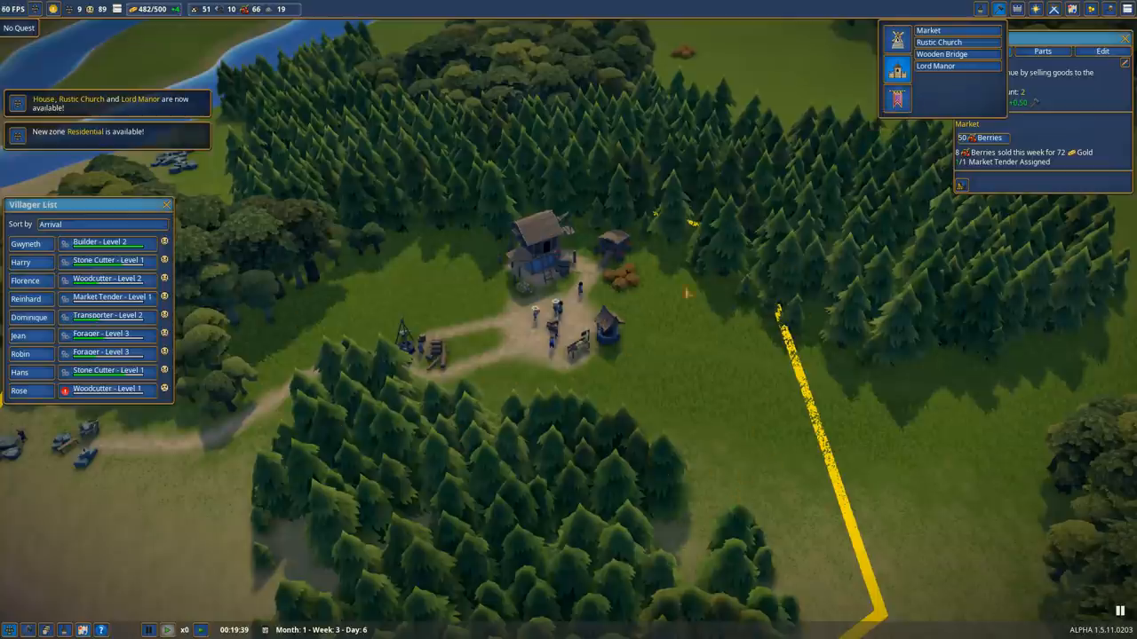
mouse_move(447, 507)
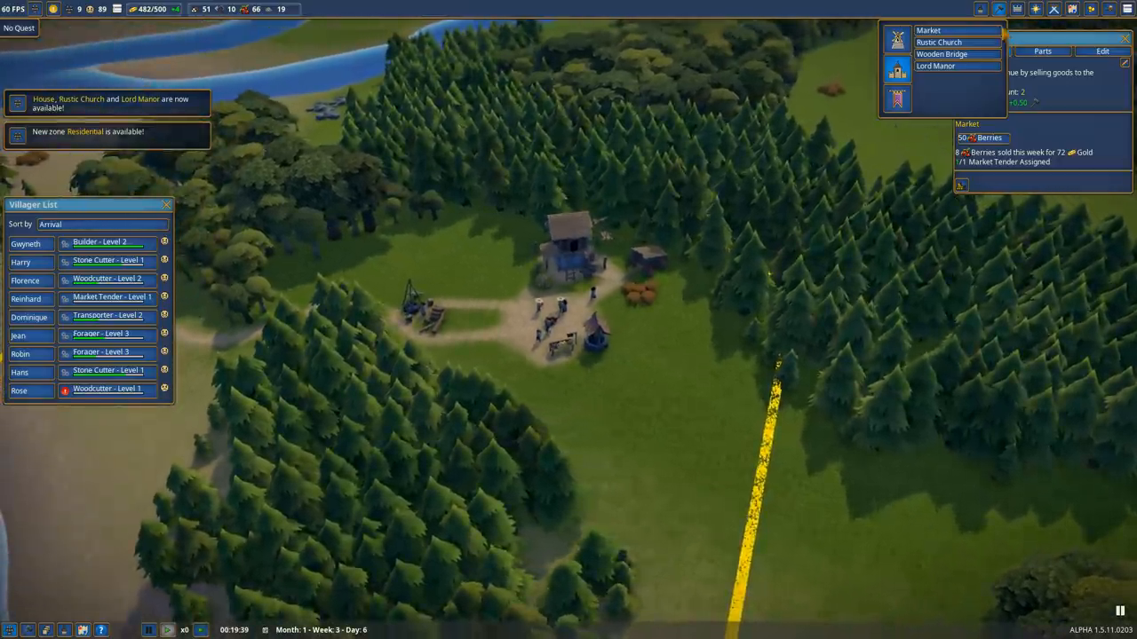
left_click(980, 9)
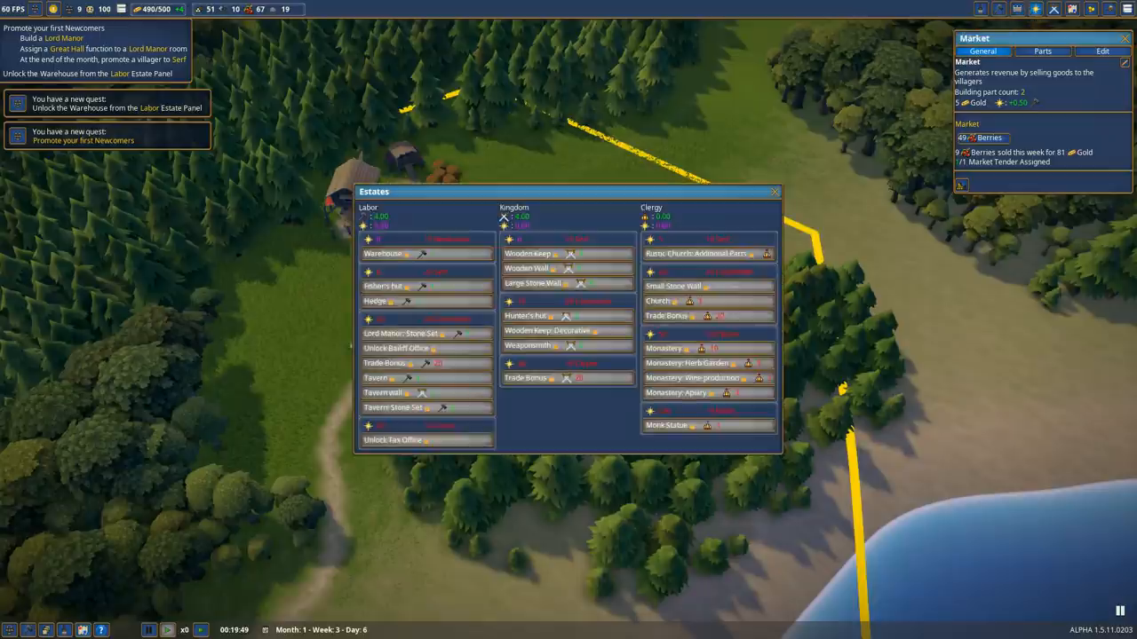
mouse_move(378, 222)
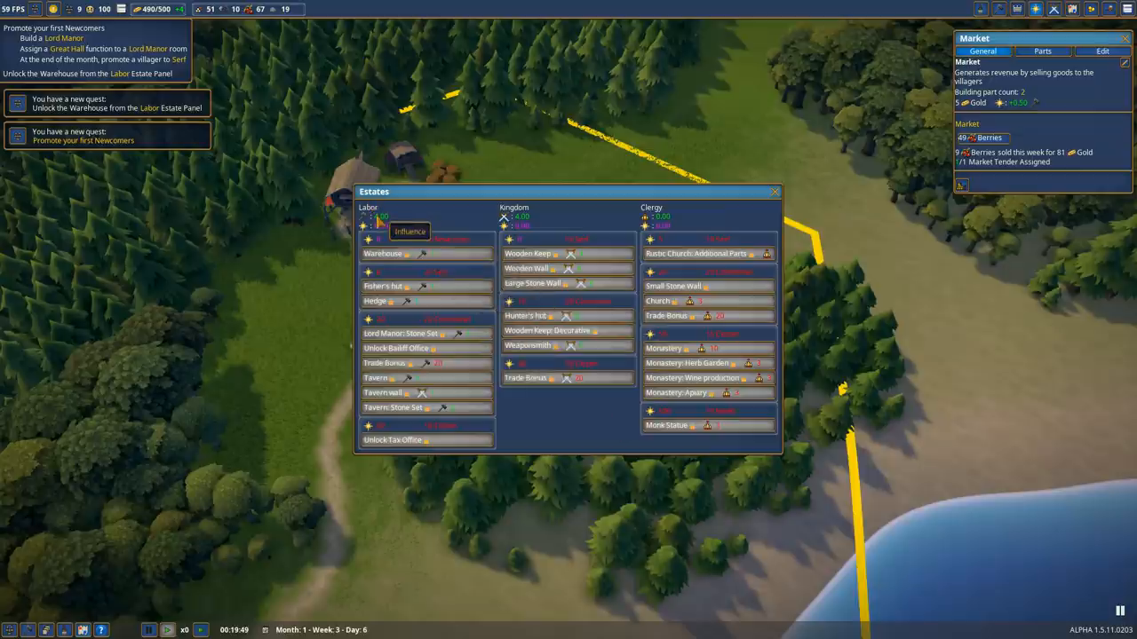
mouse_move(506, 222)
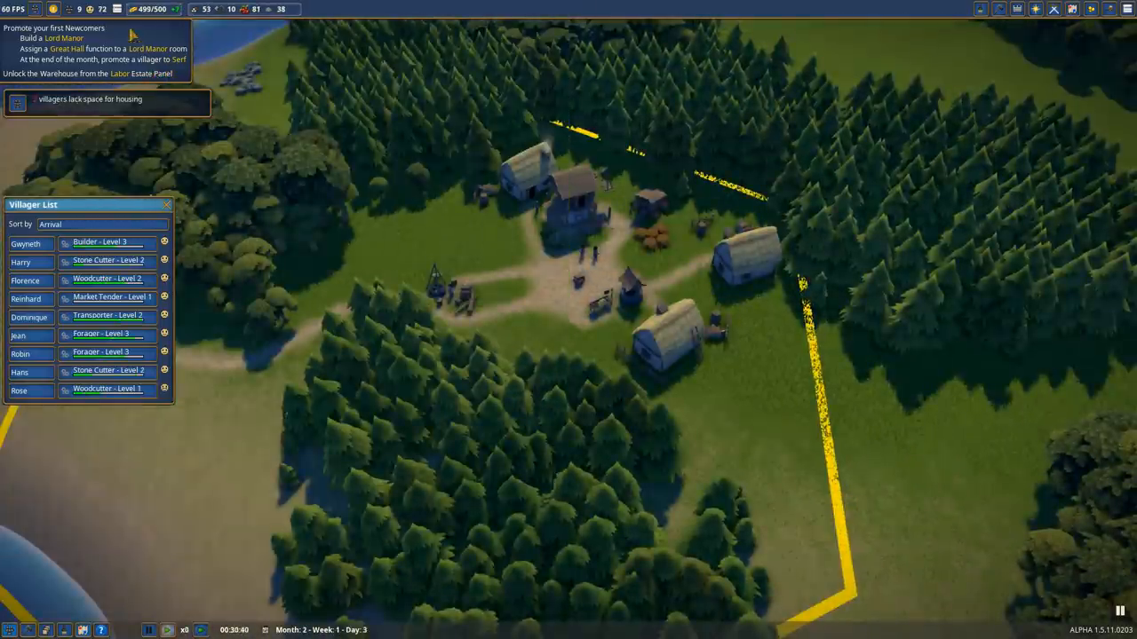
mouse_move(151, 9)
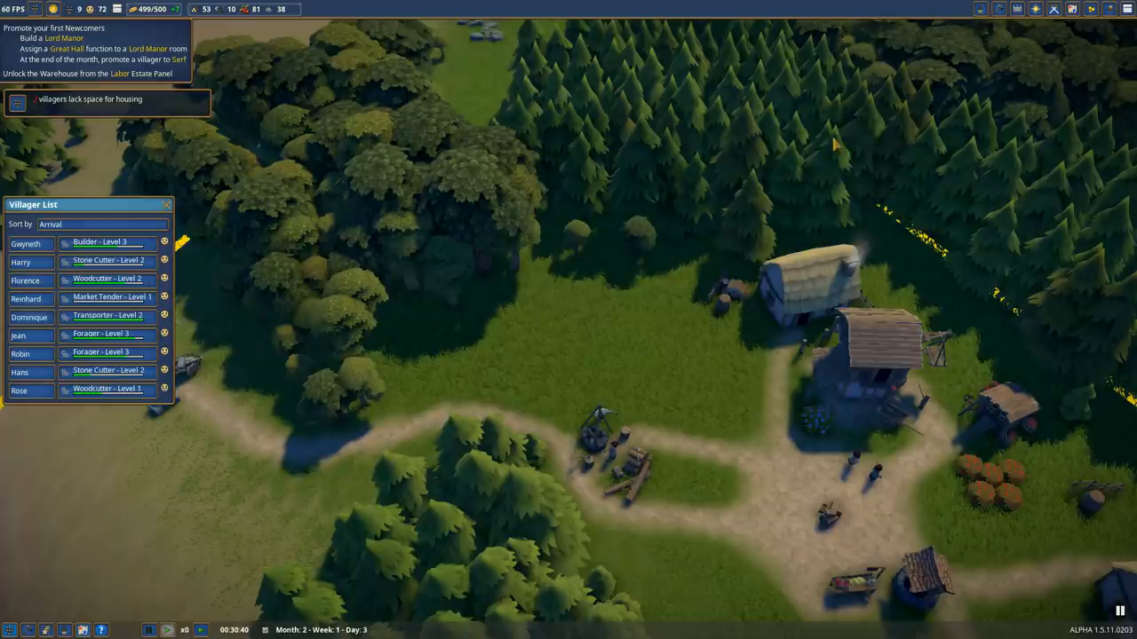
mouse_move(999, 9)
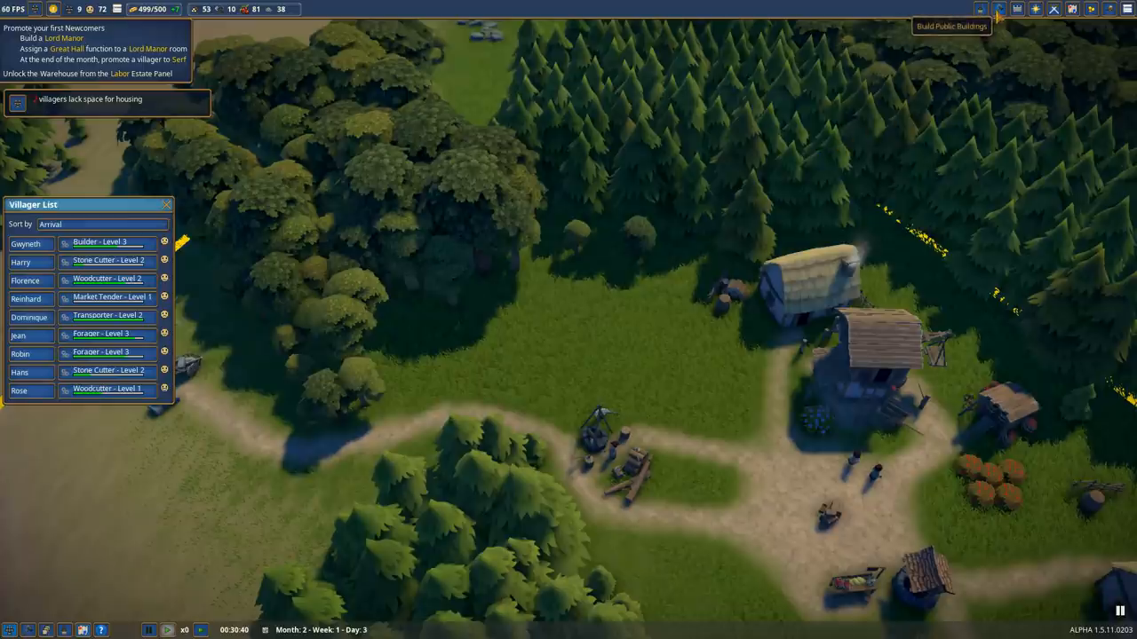
Choose Lord Manor from the public buildings list to open its editor.
left_click(998, 9)
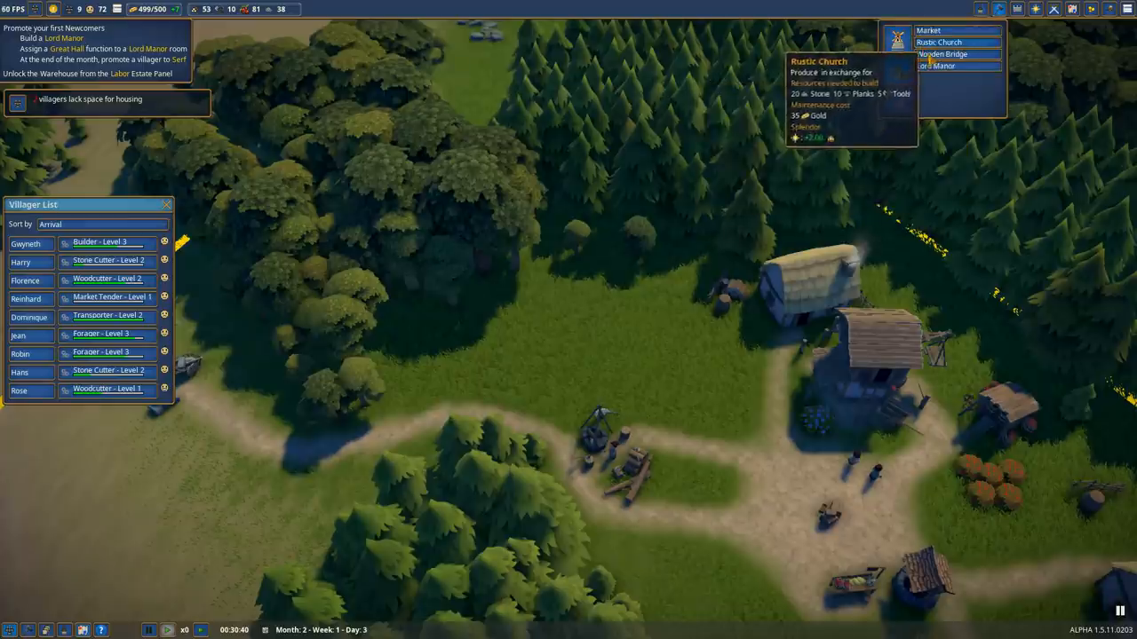
mouse_move(935, 65)
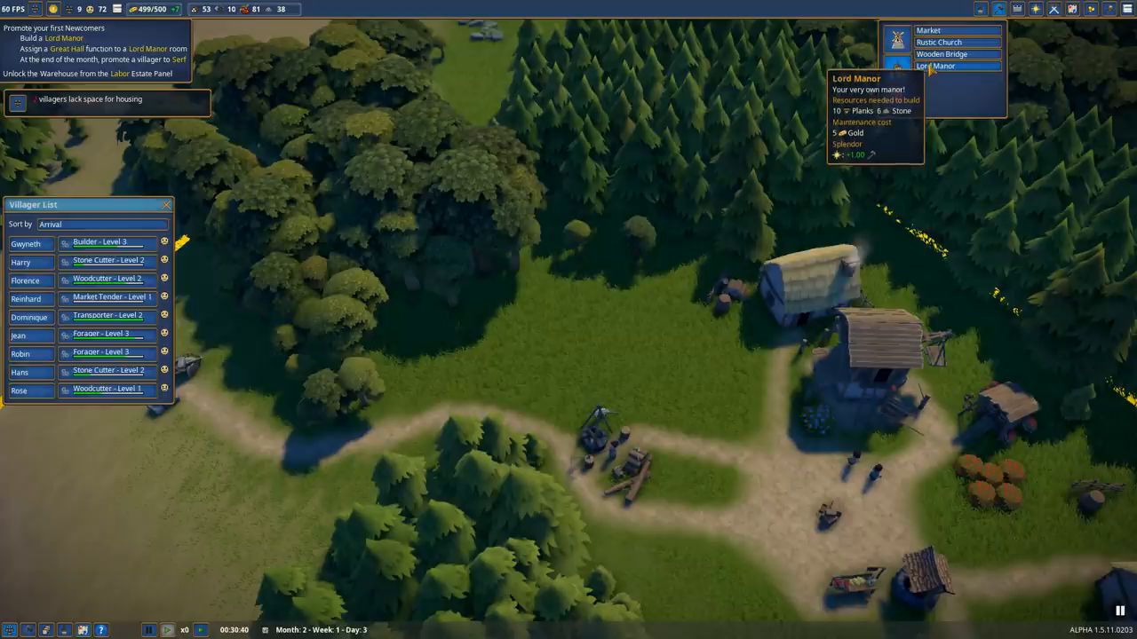
mouse_move(941, 54)
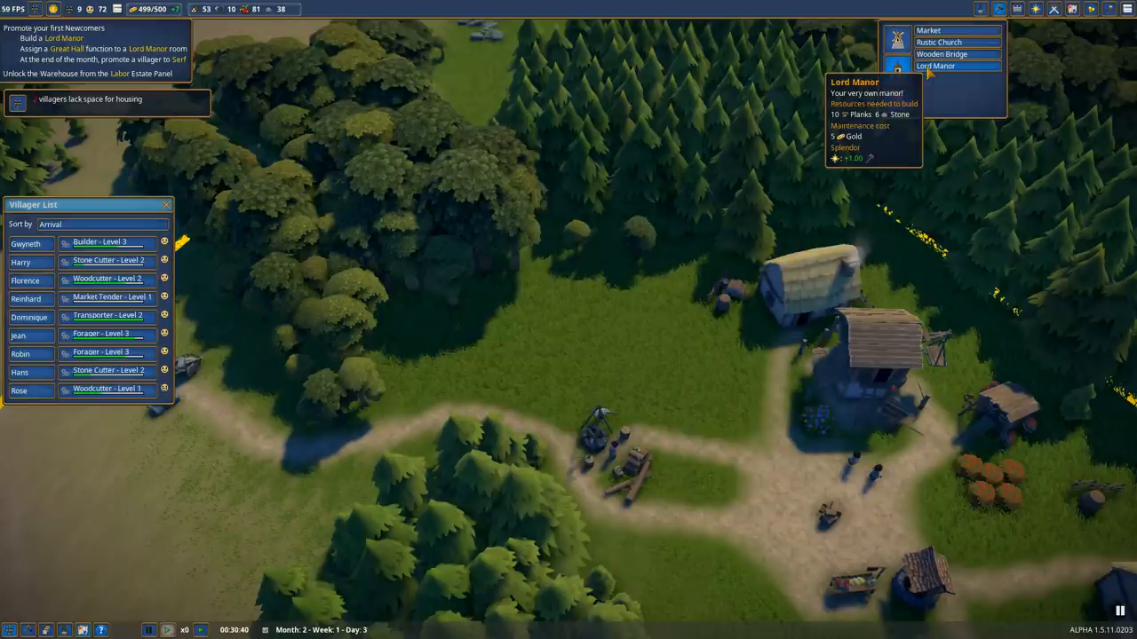
left_click(934, 66)
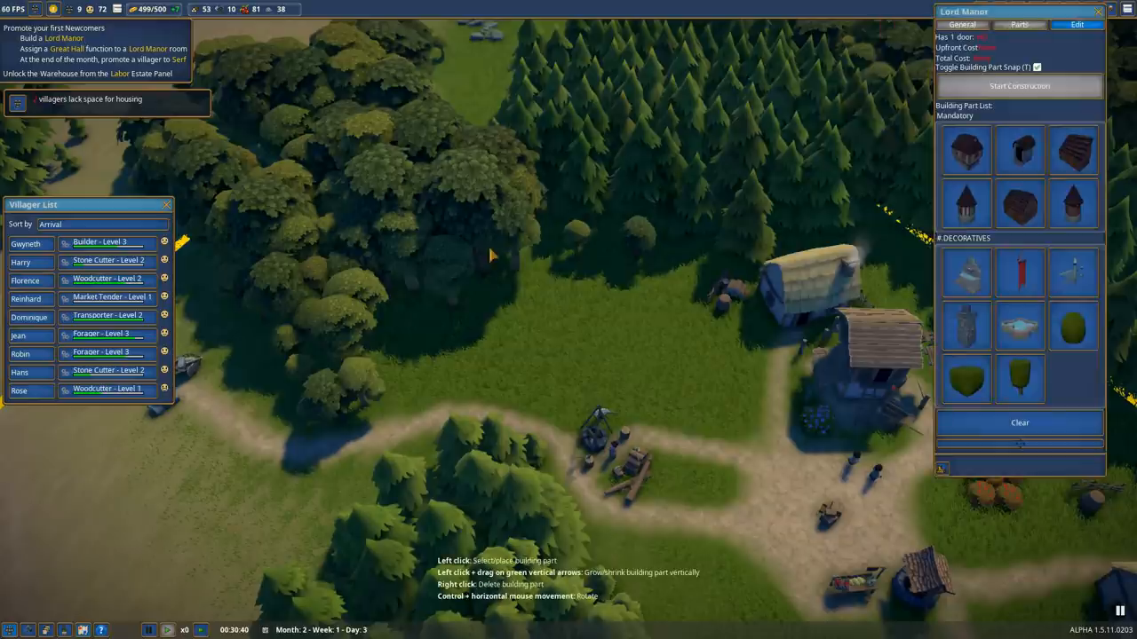
mouse_move(966, 149)
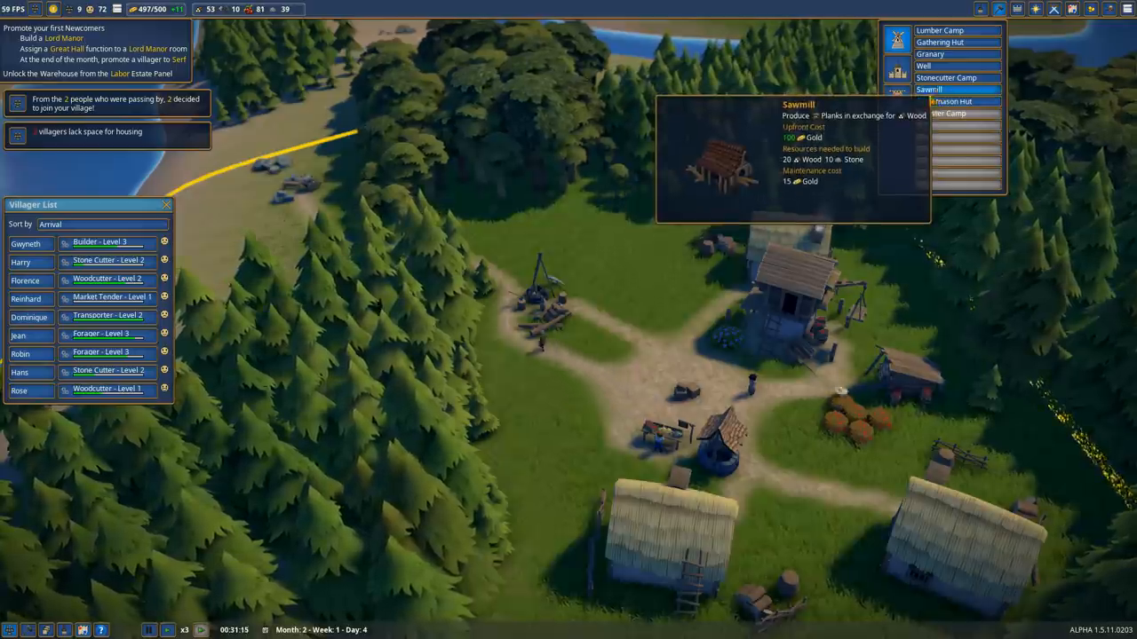
left_click(929, 89)
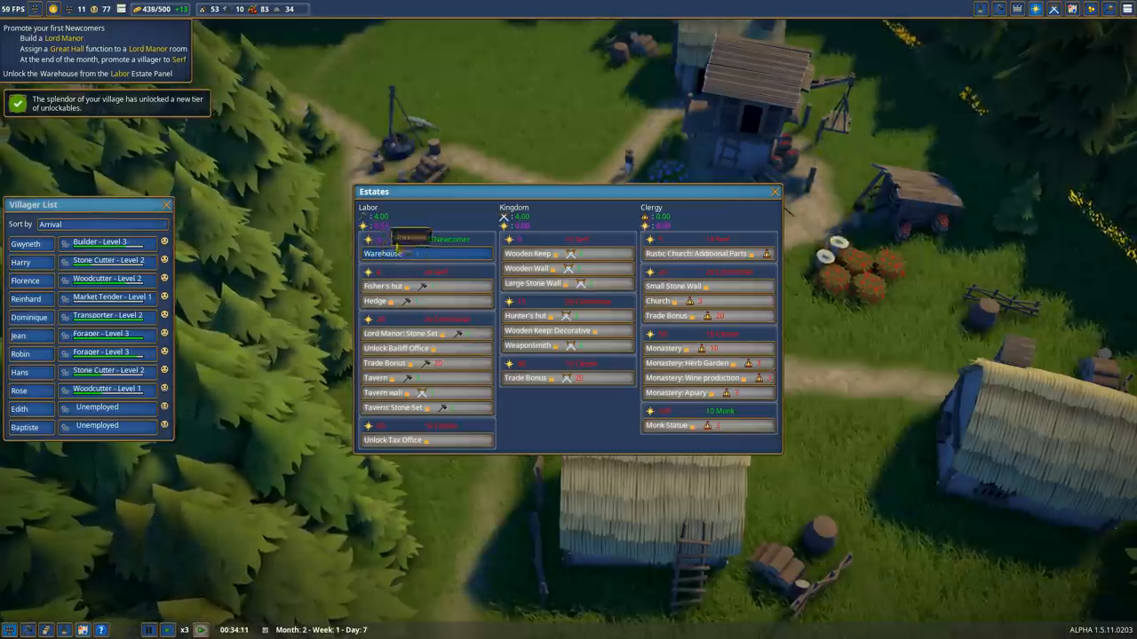
mouse_move(426, 253)
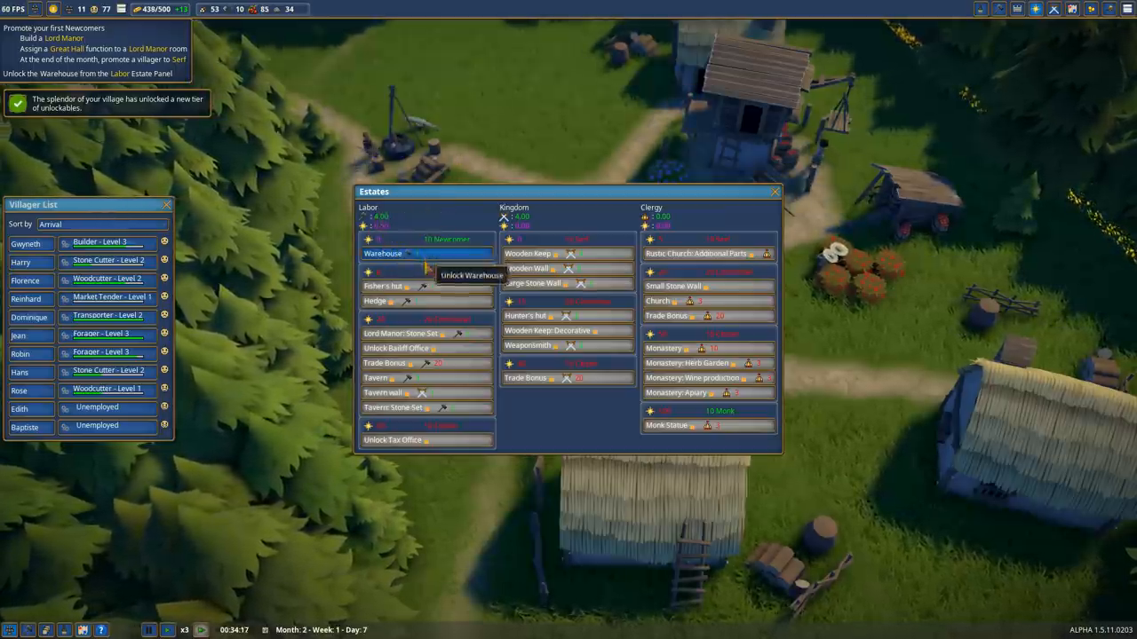
Unlock the Warehouse under the Labor estate.
left_click(426, 254)
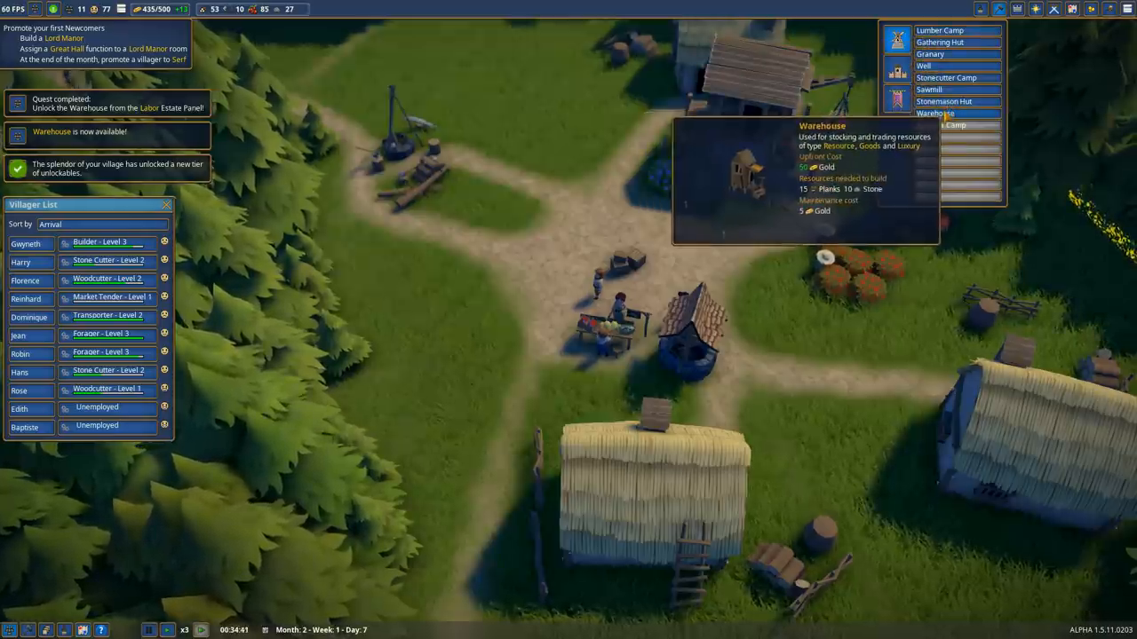
left_click(935, 113)
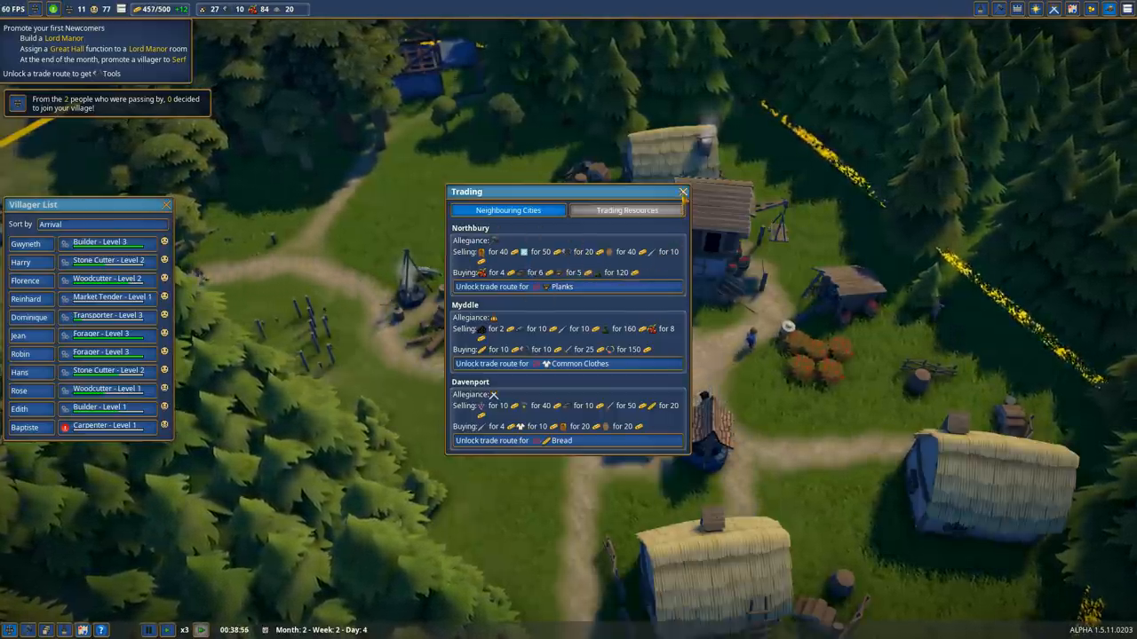
Close the Trading overview after reviewing Northbury, Myddle and Davenport offers.
left_click(683, 192)
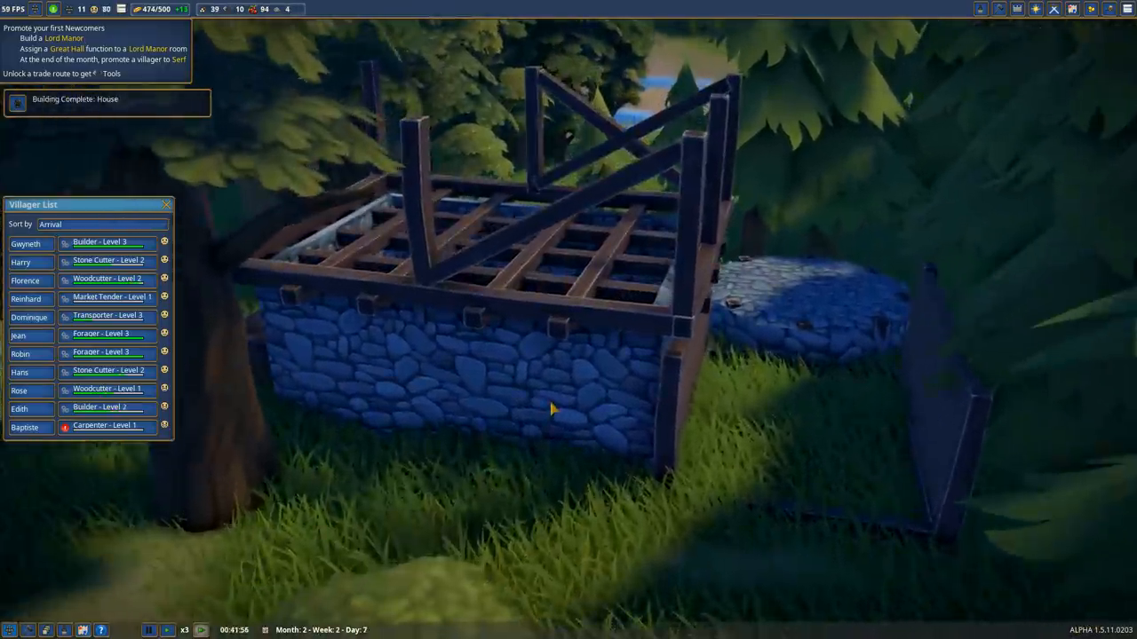
mouse_move(488, 364)
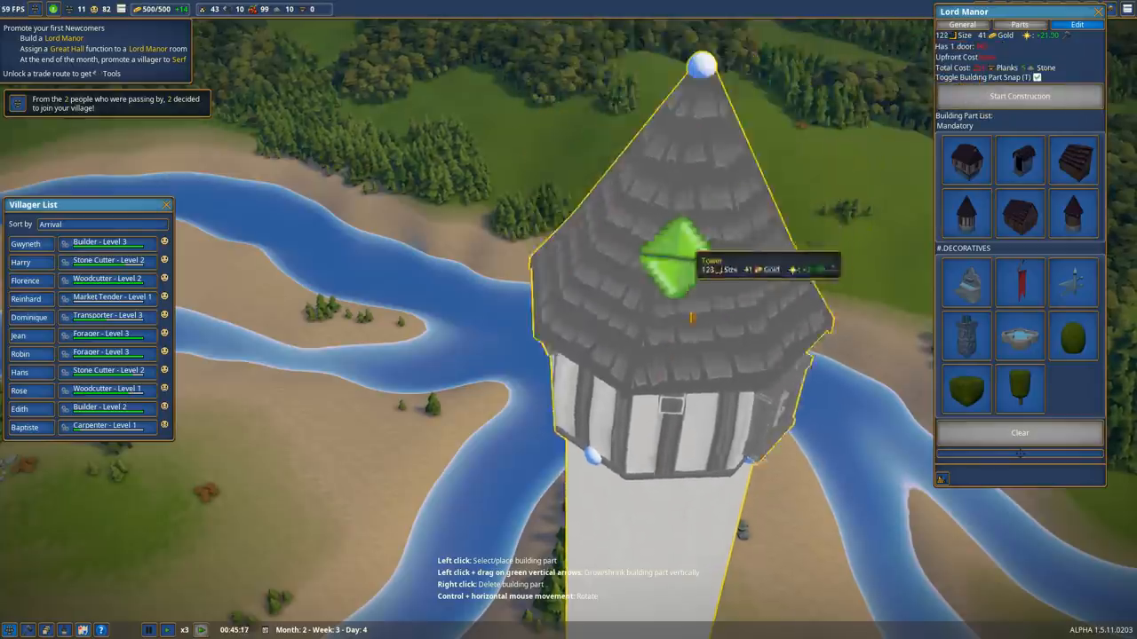
Scroll the Lord Manor parts list to find the slate-roofed Tower.
scroll("down", 3)
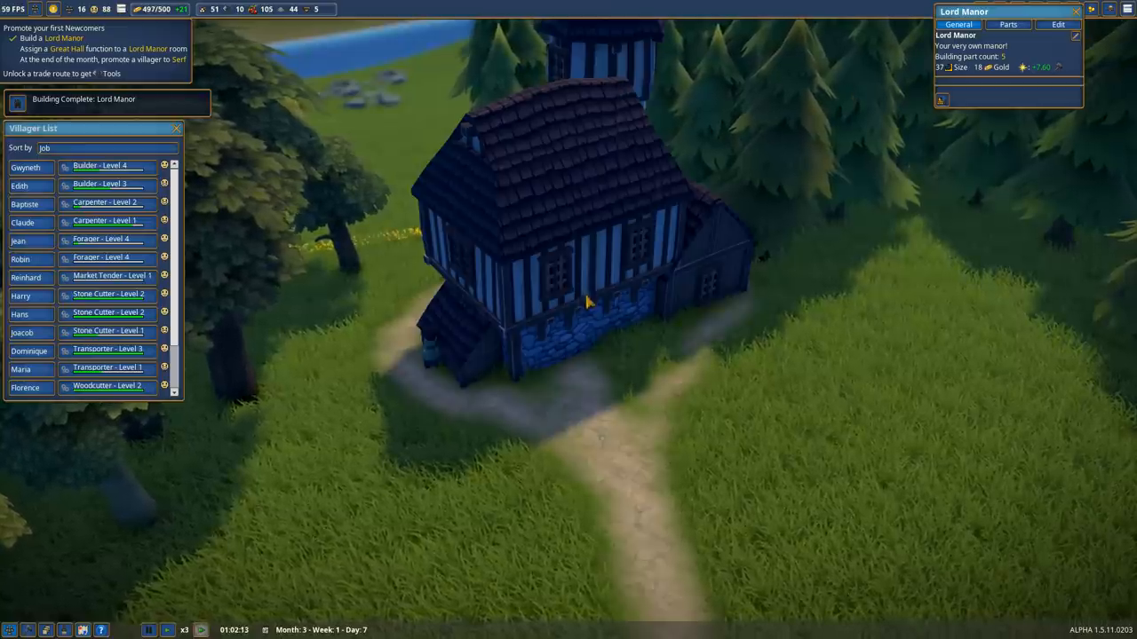
Plan the manor's stone entrance, chimney, weathercock and wall banner in the Edit tab.
left_click(1057, 24)
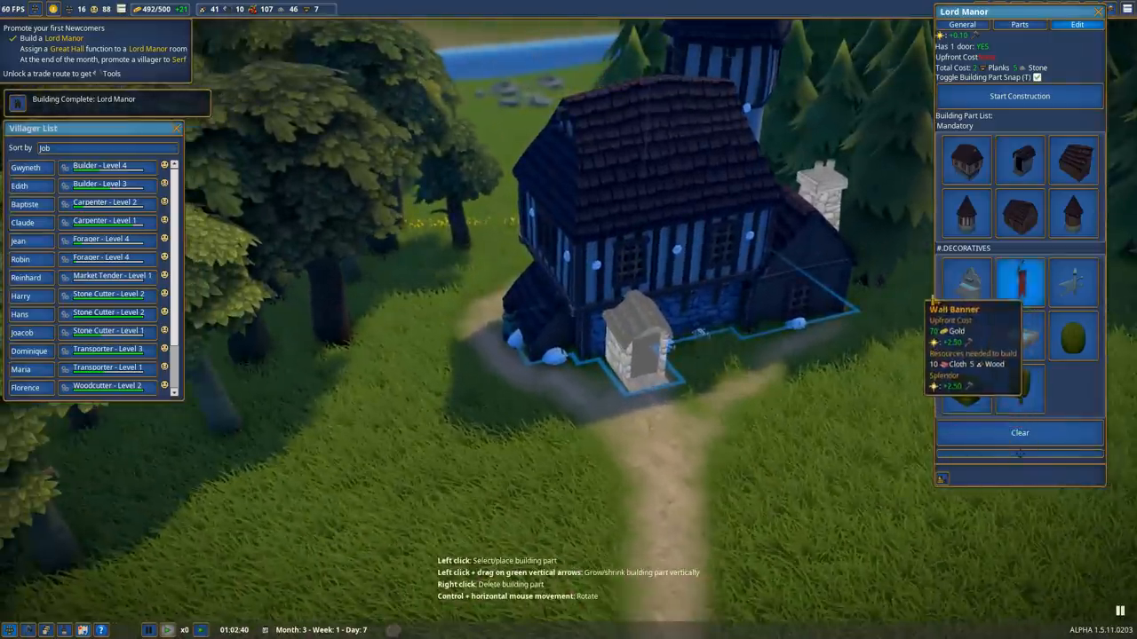
left_click(1019, 282)
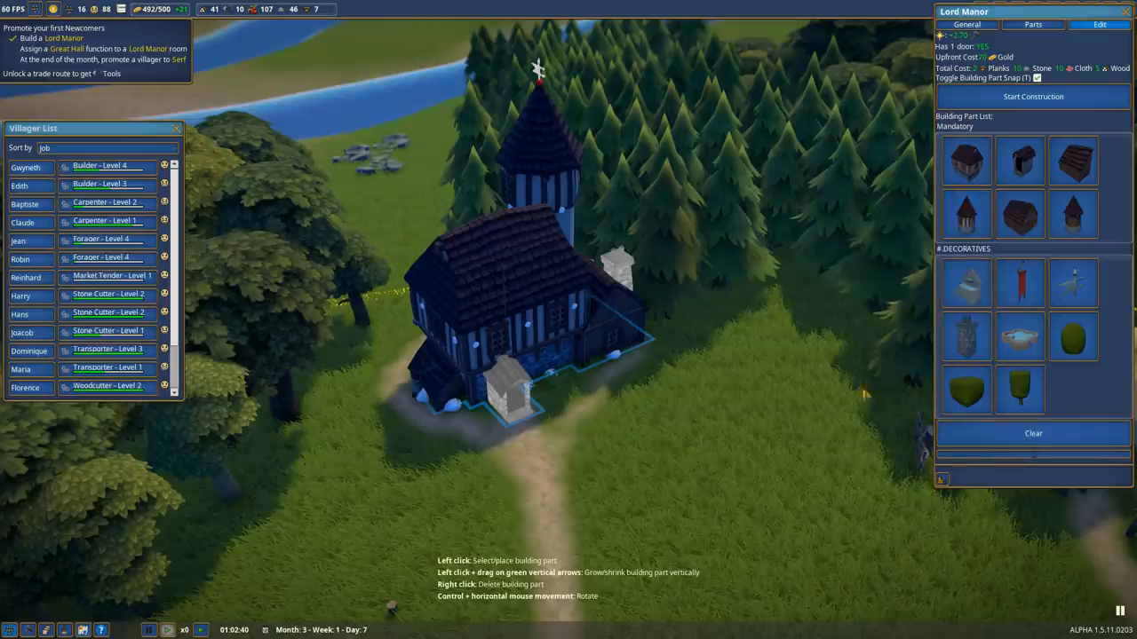
Start construction of the manor additions and assign the extension room's function.
left_click(1009, 24)
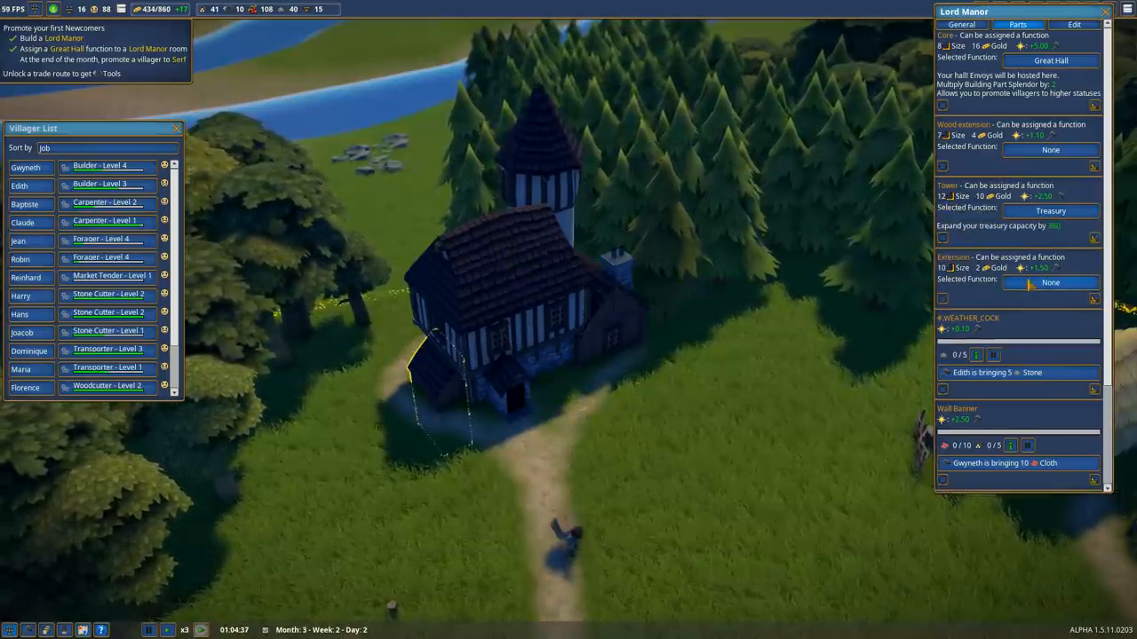
left_click(1050, 283)
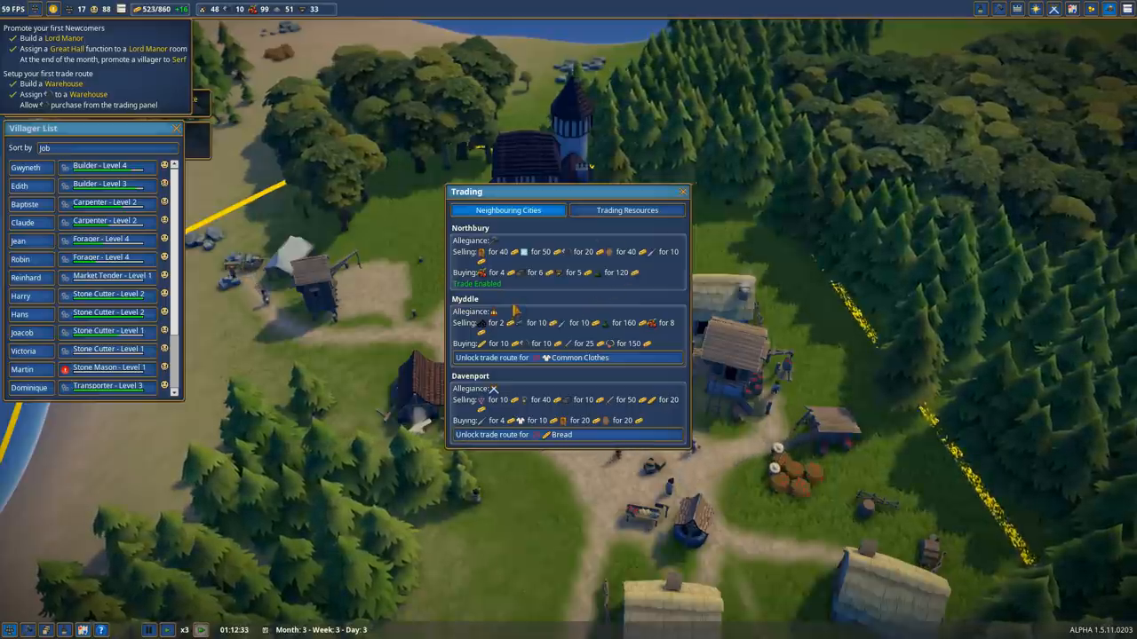
Raise two goods' trade thresholds to 20 and 40 under Trading Resources.
left_click(627, 211)
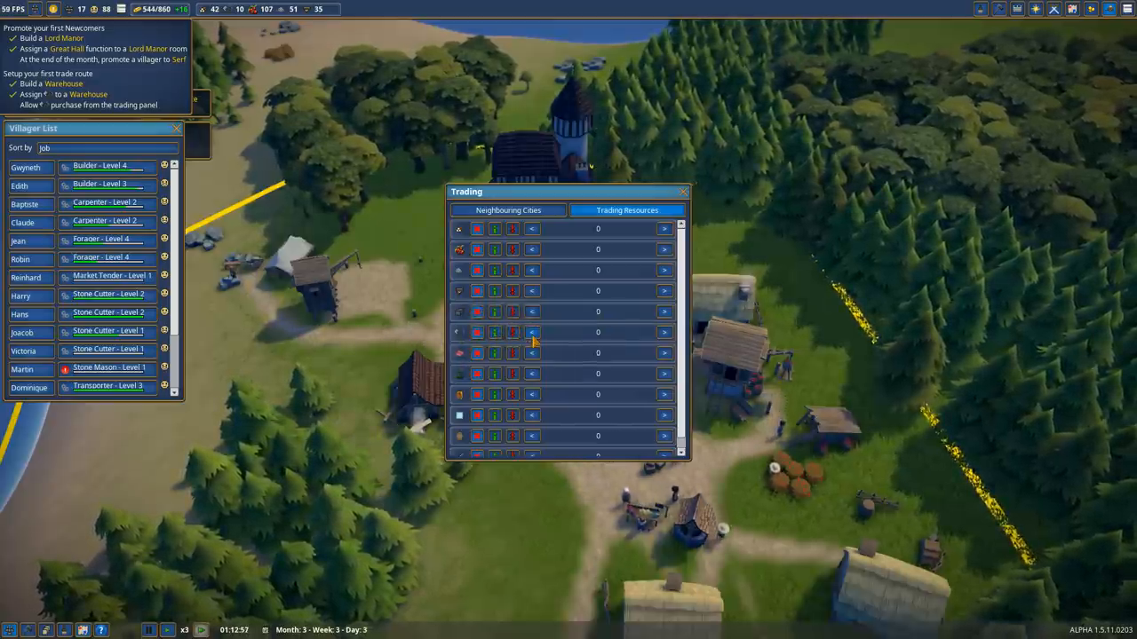
left_click(664, 332)
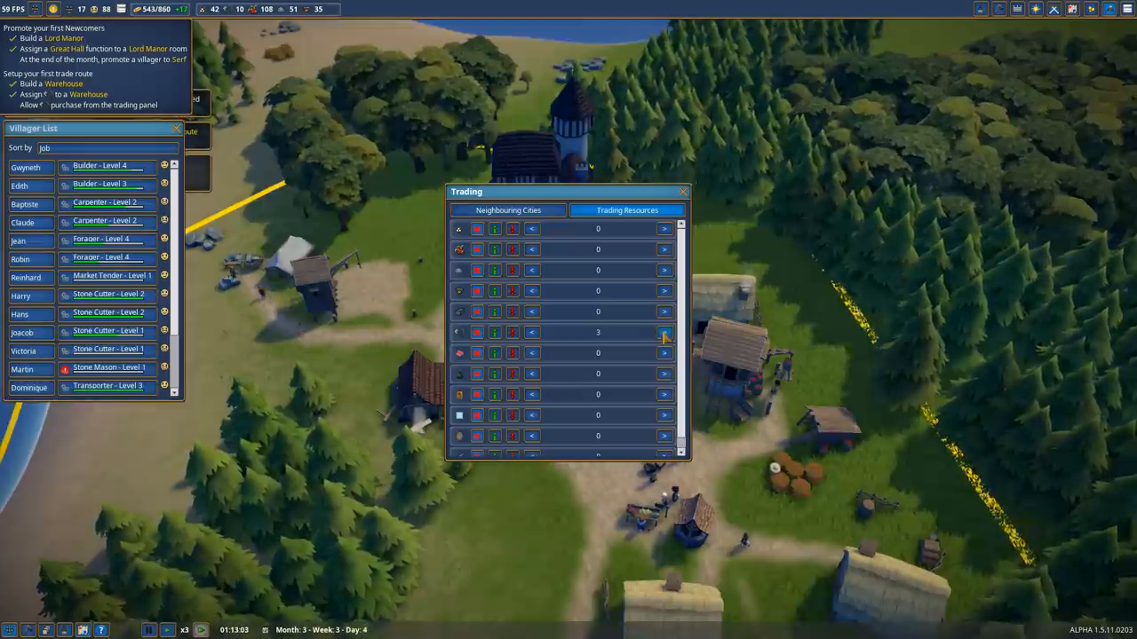
left_click(663, 333)
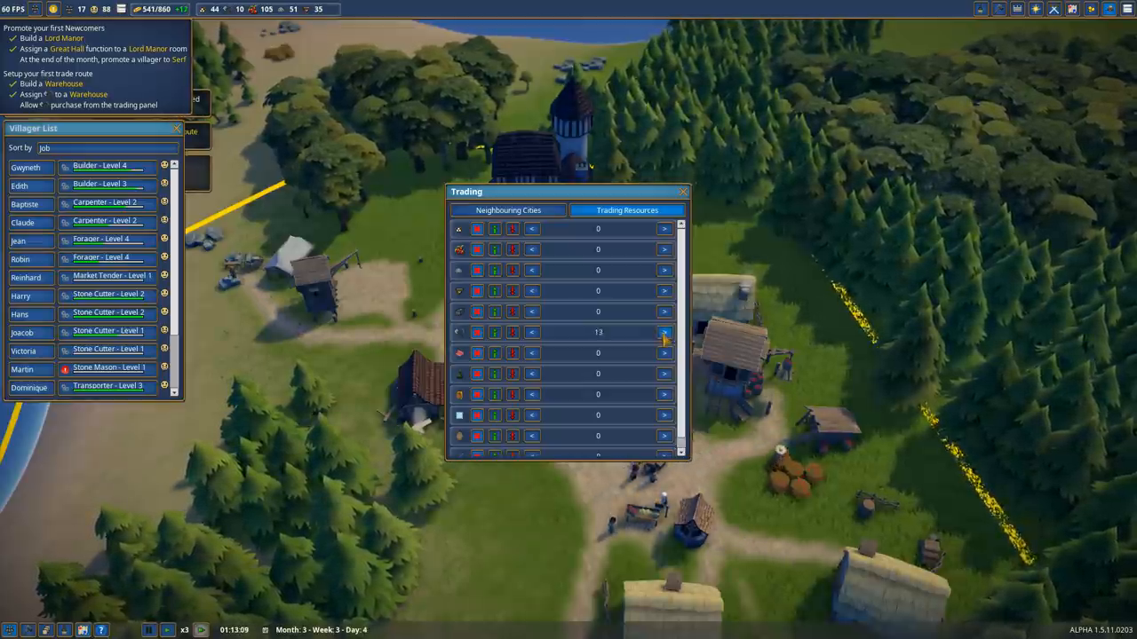
left_click(664, 332)
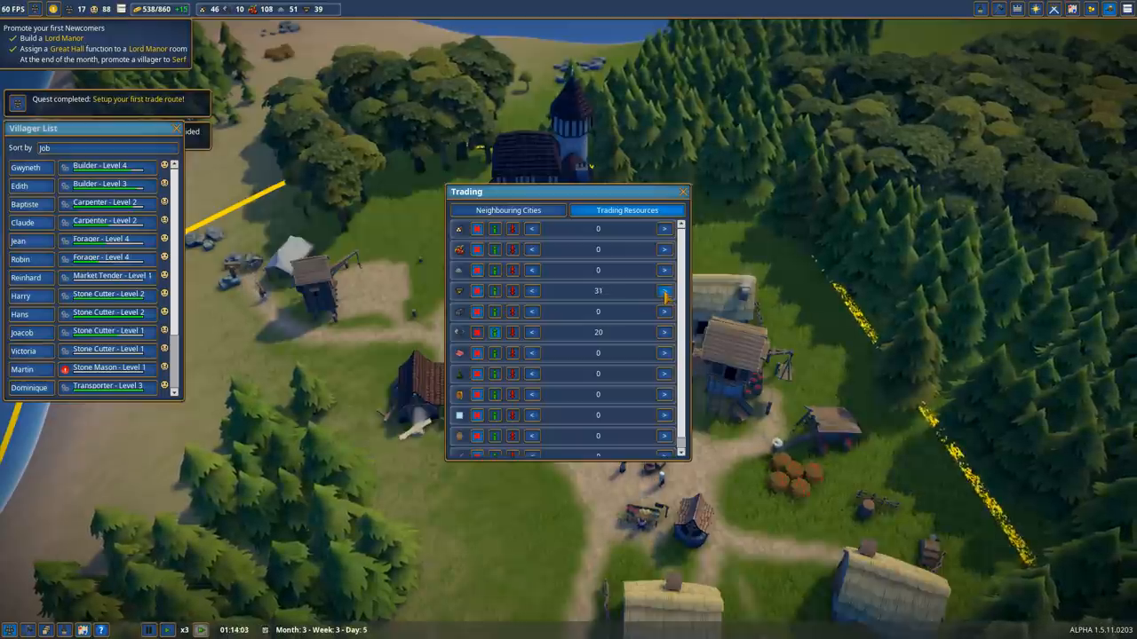
left_click(663, 290)
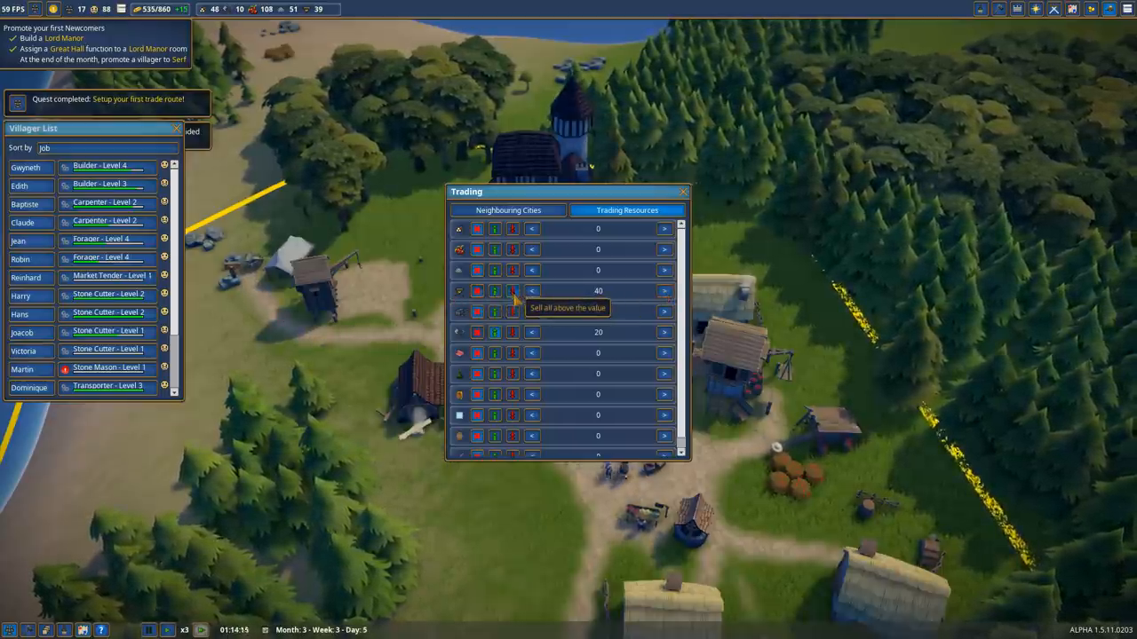
mouse_move(782, 332)
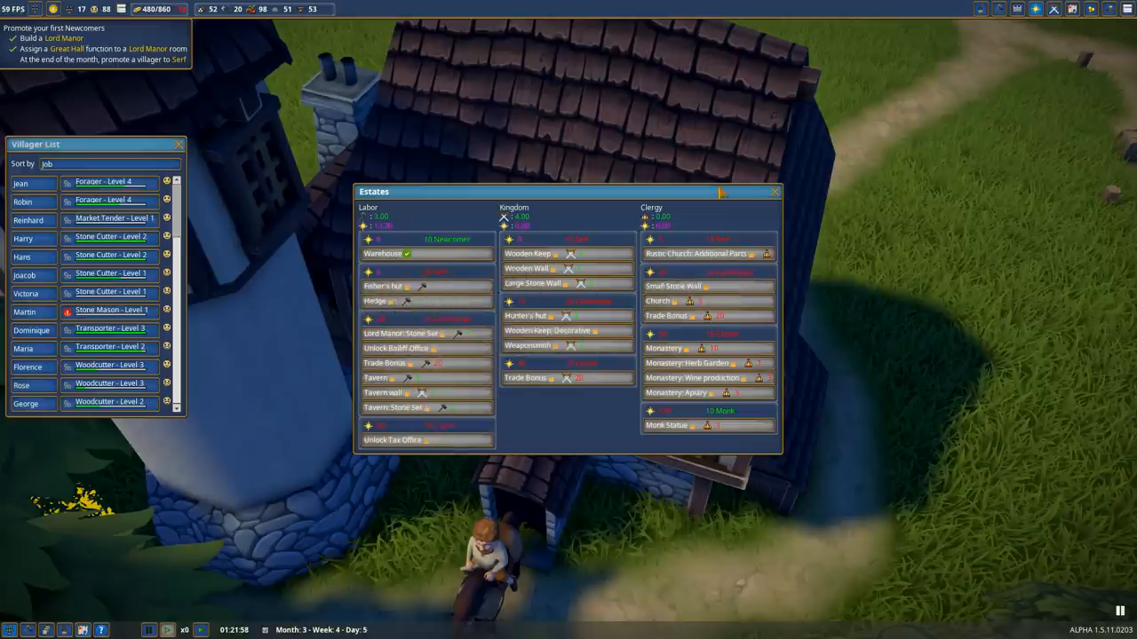
mouse_move(708, 253)
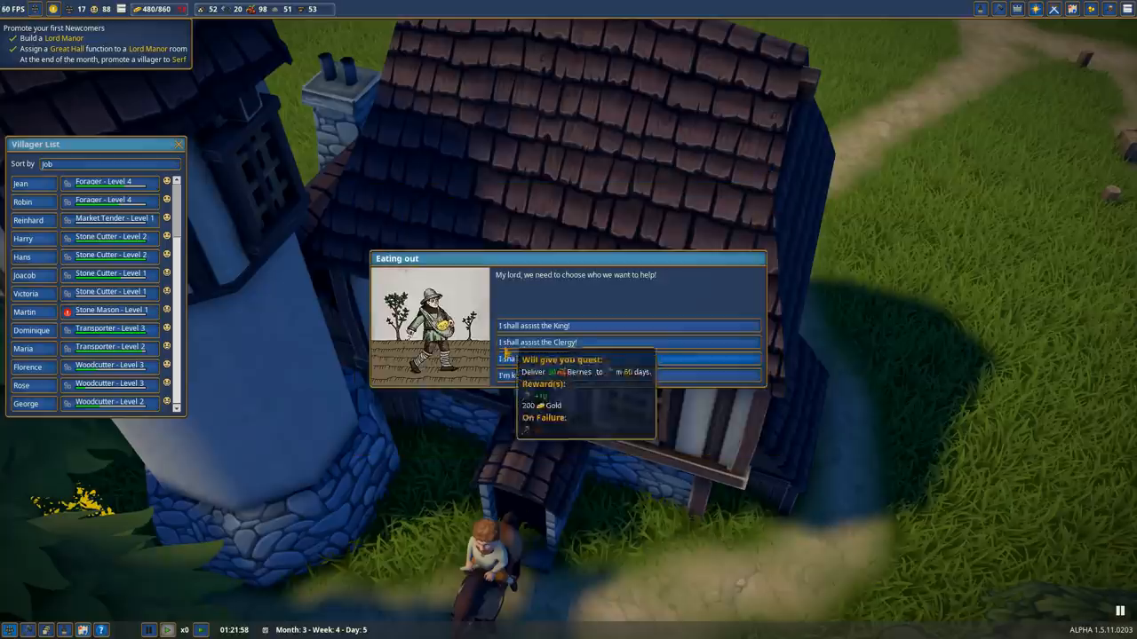
Accept the Kingdom's berry delivery quest for 200 gold and close the Estates window.
left_click(537, 342)
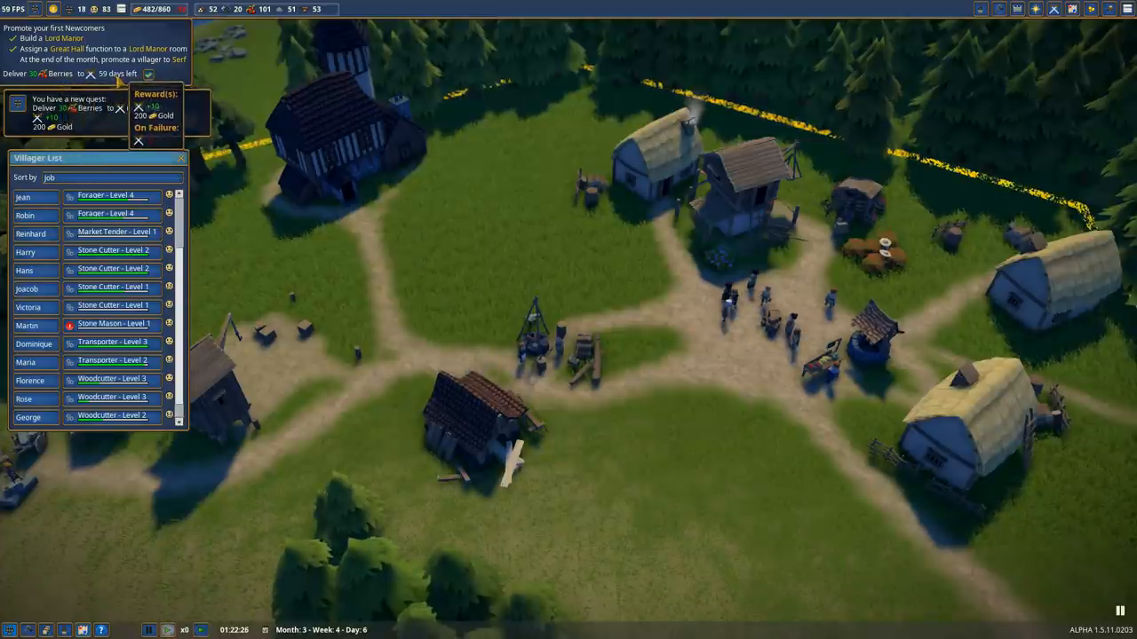
mouse_move(149, 74)
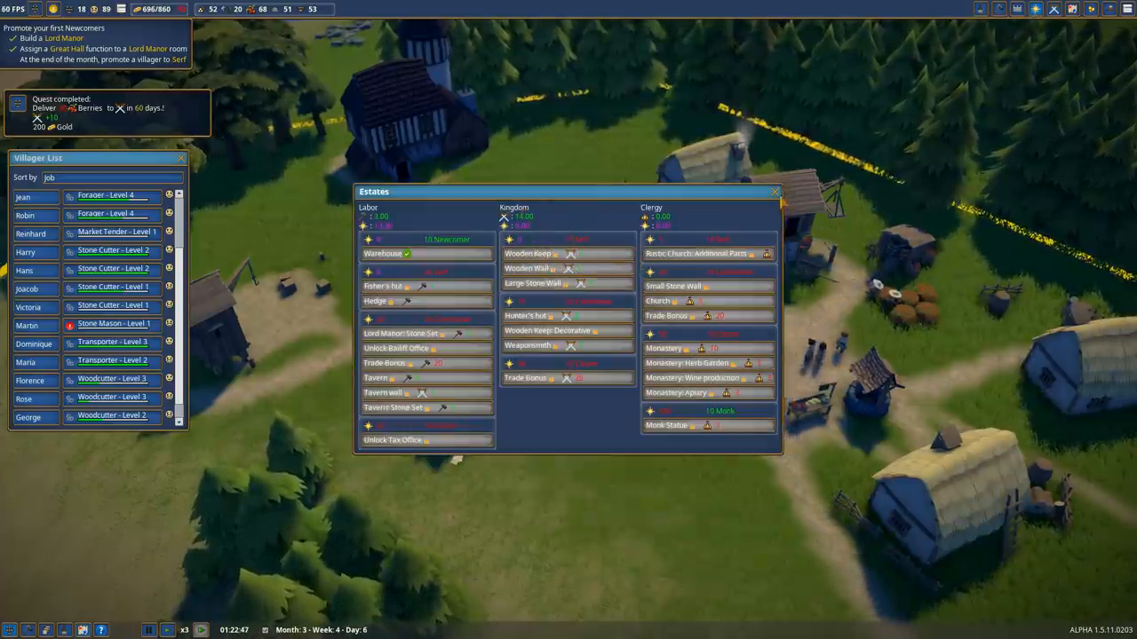
left_click(775, 192)
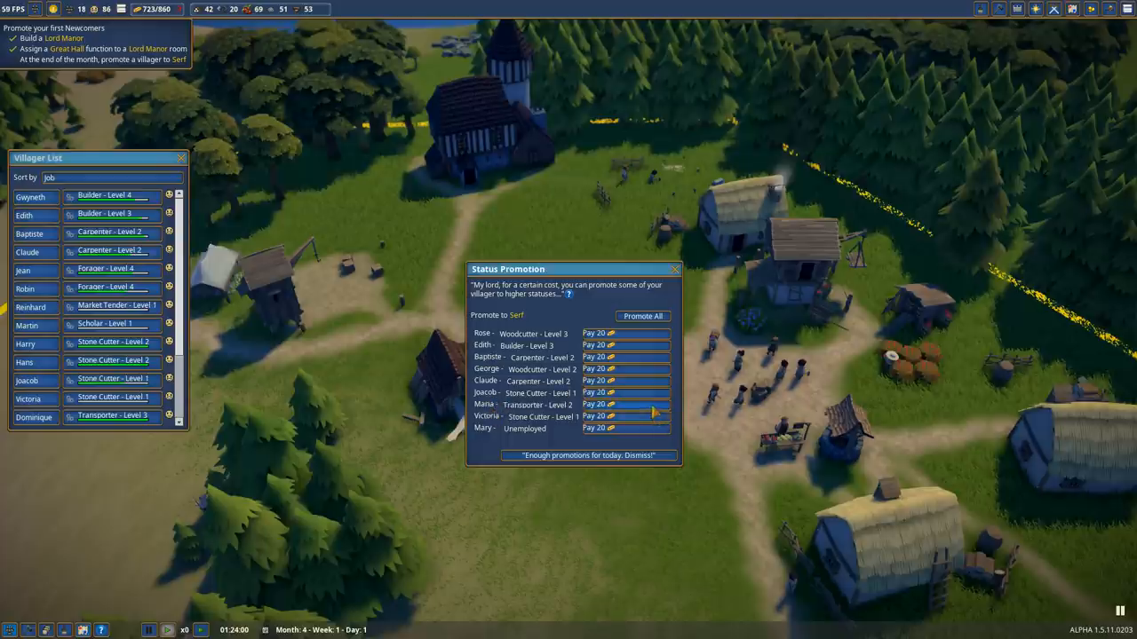
mouse_move(653, 407)
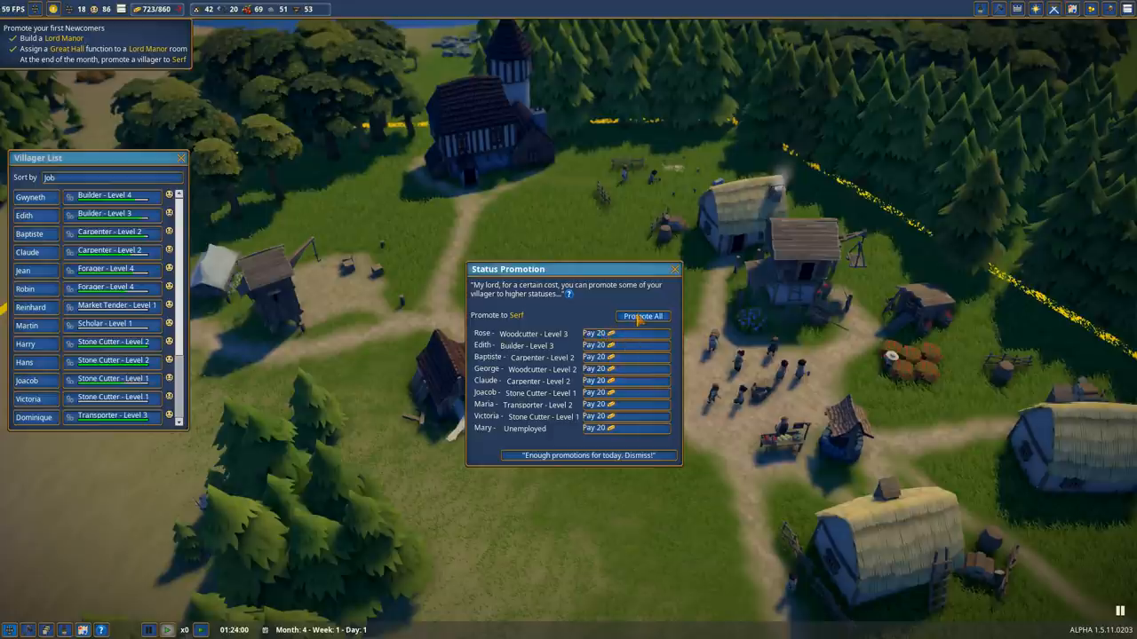
Promote all nine eligible villagers to Serf for 180 gold.
left_click(642, 315)
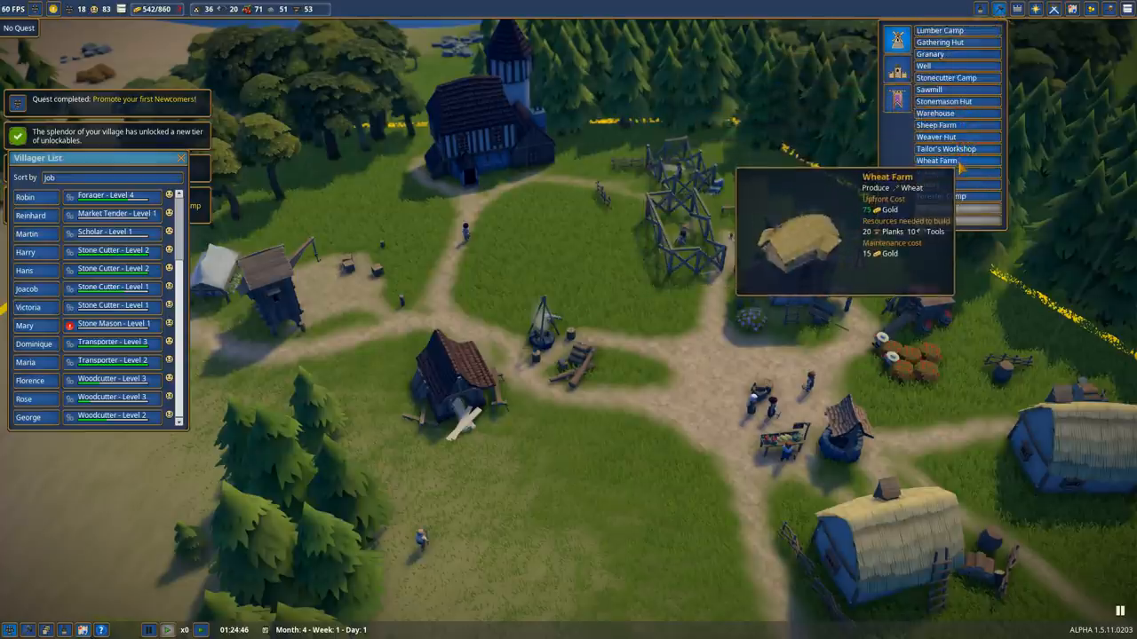
mouse_move(942, 197)
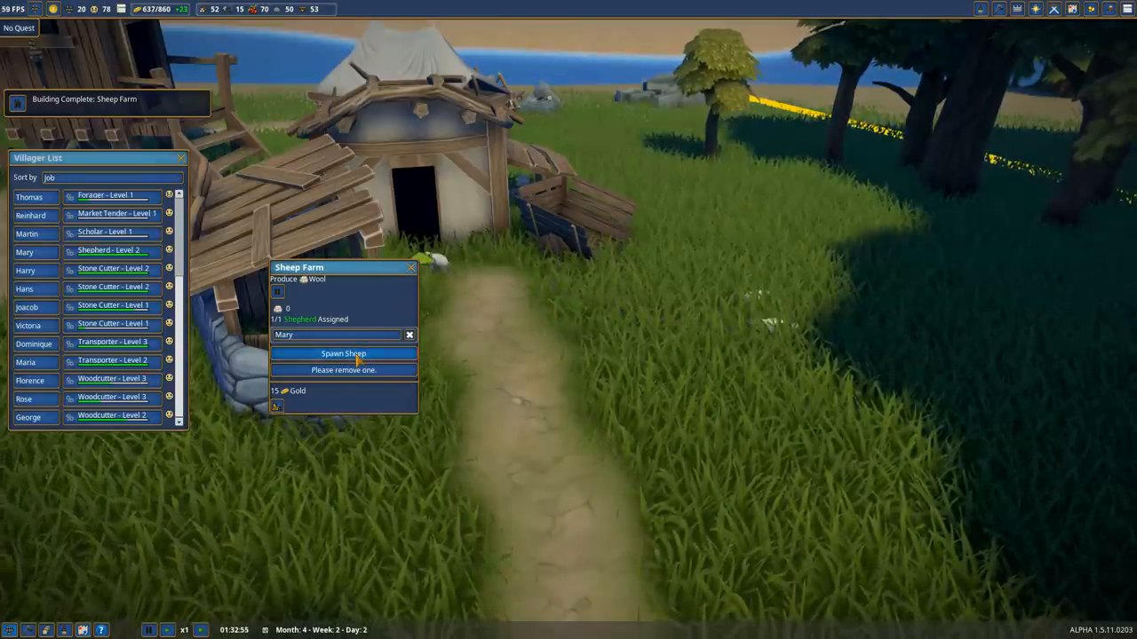
Spawn sheep at the shepherd-staffed Sheep Farm.
left_click(342, 353)
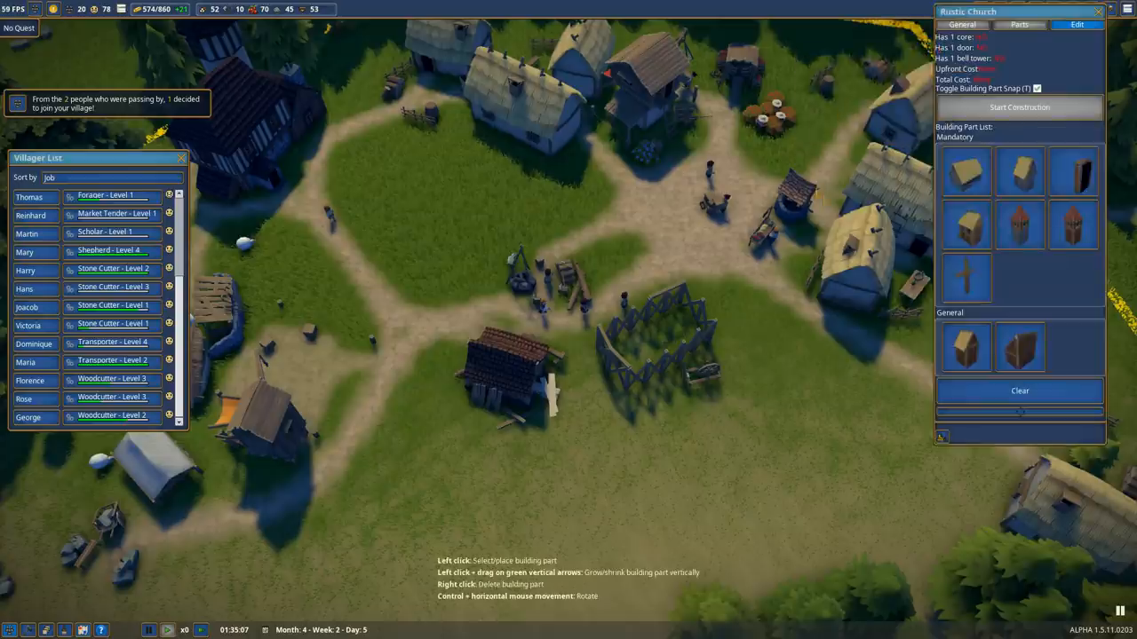
Place the Rustic Church core near the village centre and delete the Lumber Camp.
left_click(966, 171)
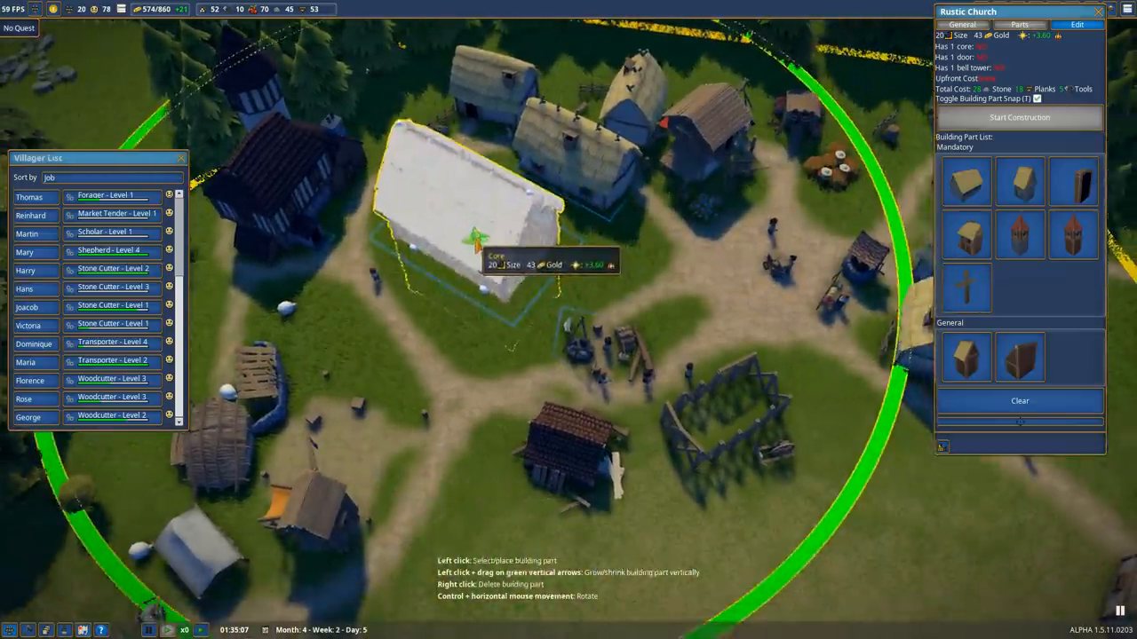
left_click(24, 399)
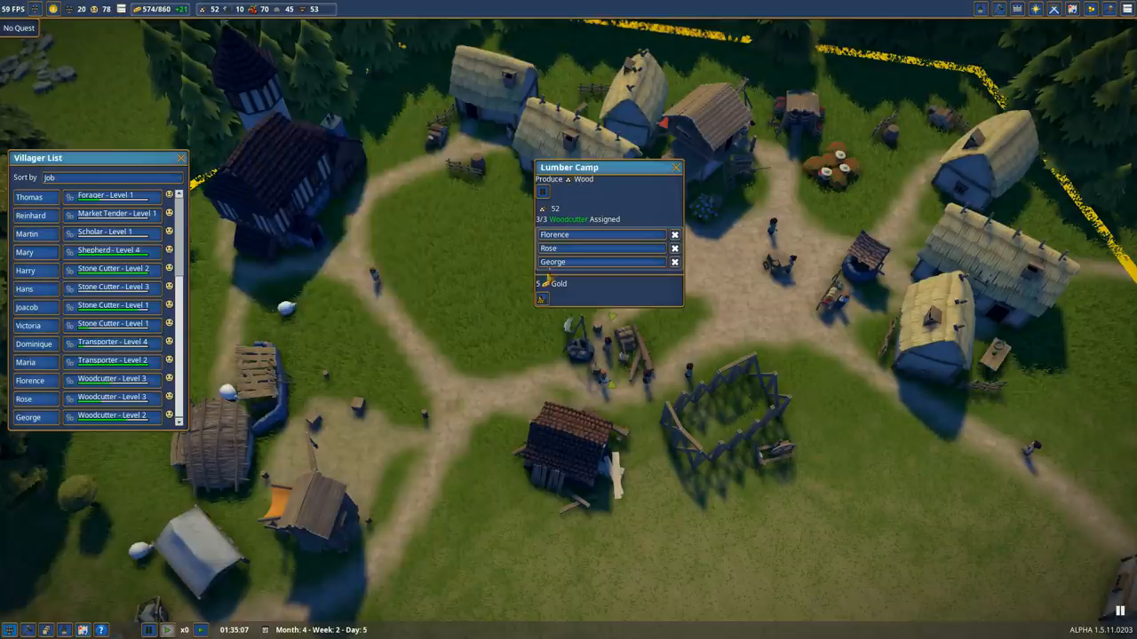
left_click(542, 298)
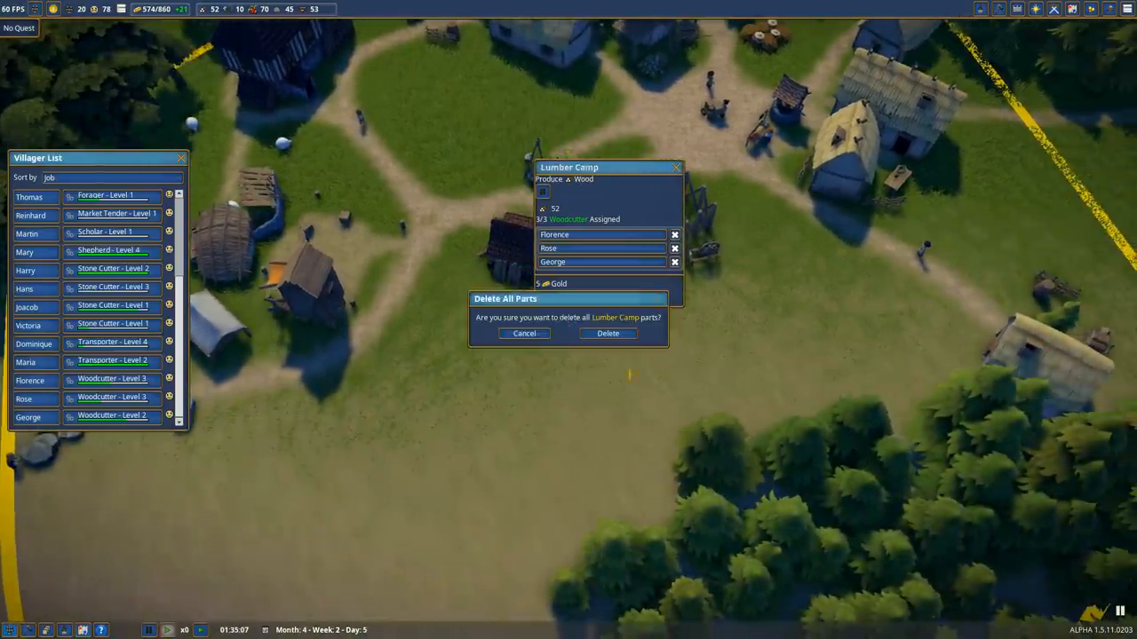
left_click(608, 333)
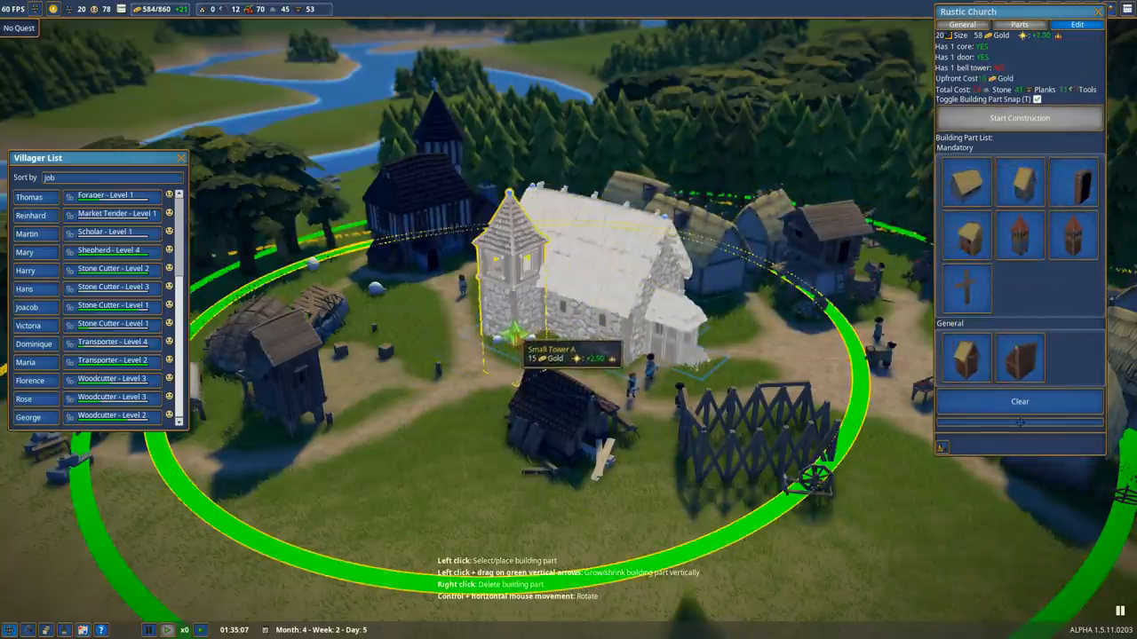
Attach Small Tower A as a bell tower to the church front.
left_click_drag(507, 328, 511, 214)
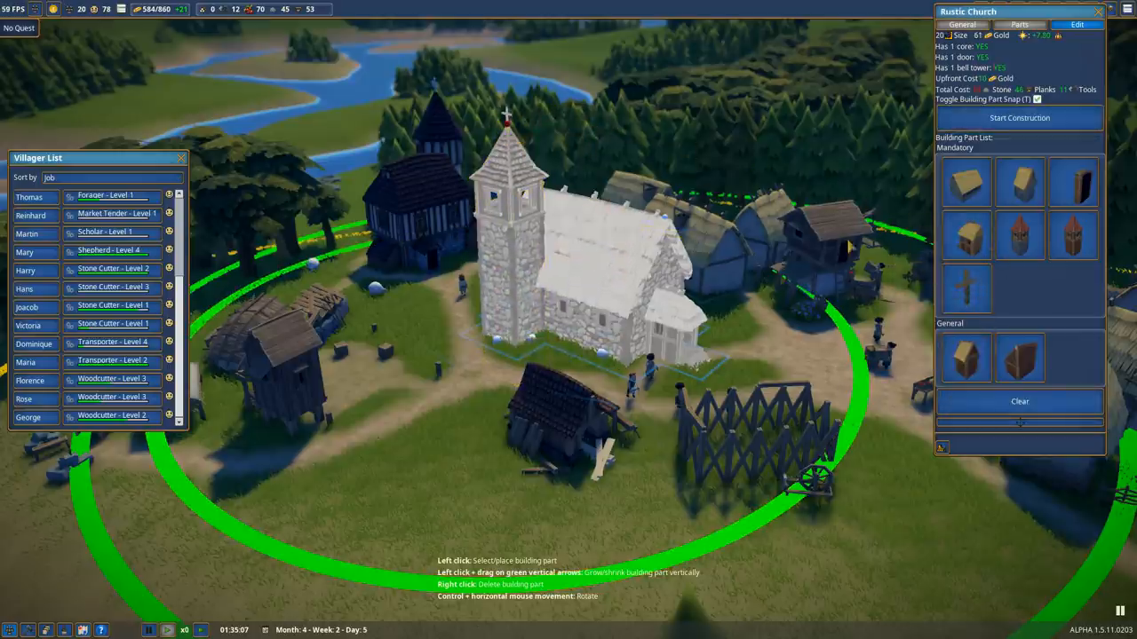
mouse_move(964, 358)
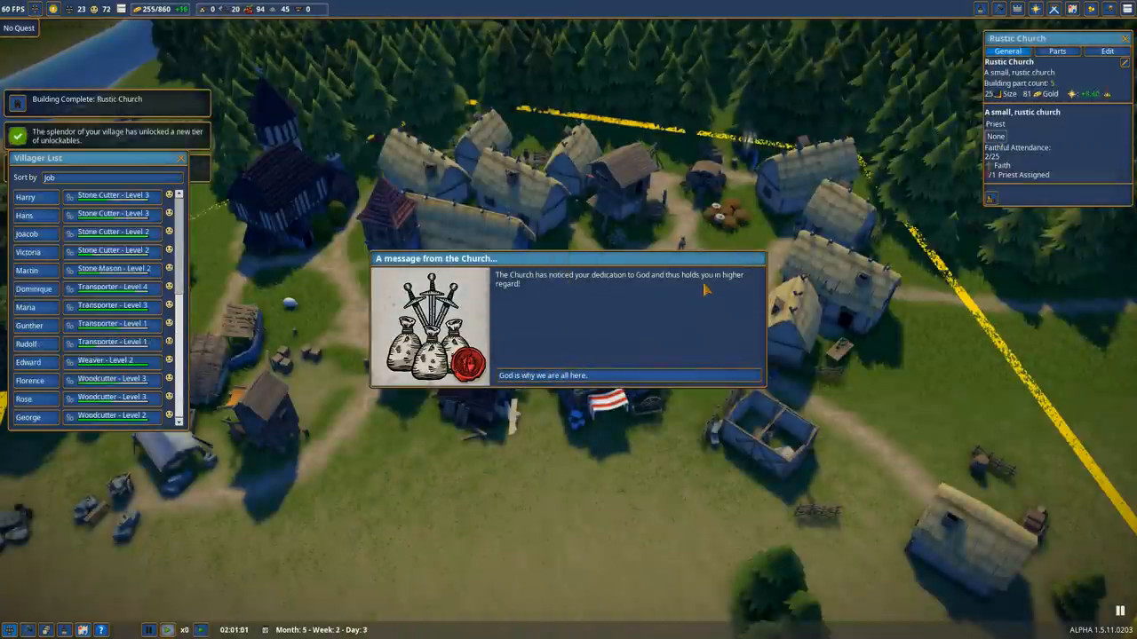
mouse_move(638, 282)
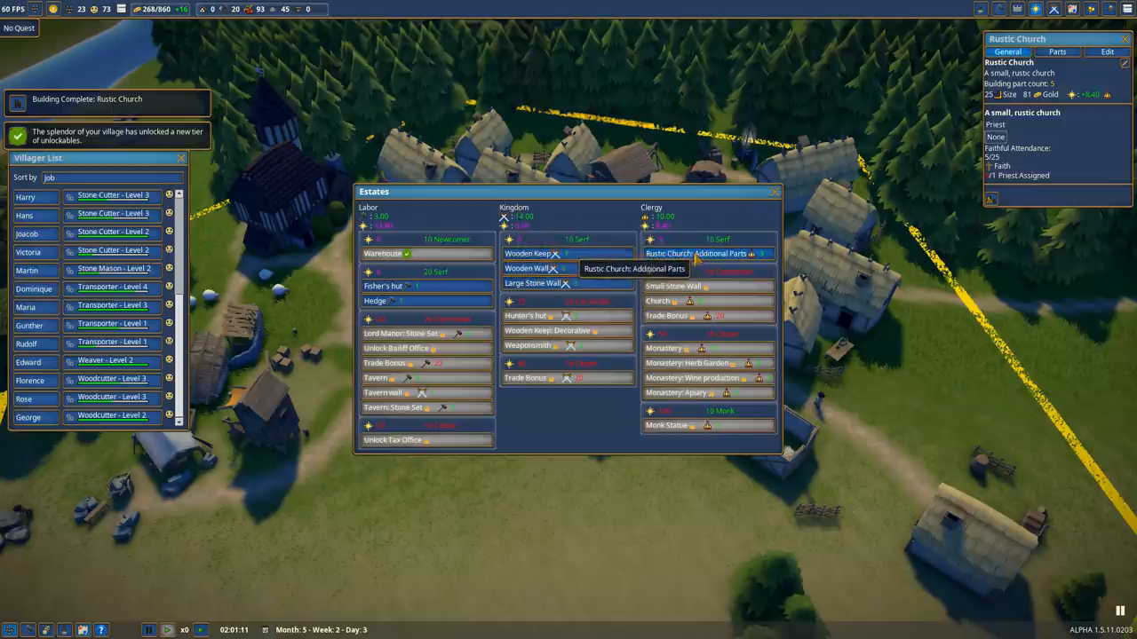
Unlock Rustic Church: Additional Parts and the Wooden Keep in the Estates window.
left_click(702, 253)
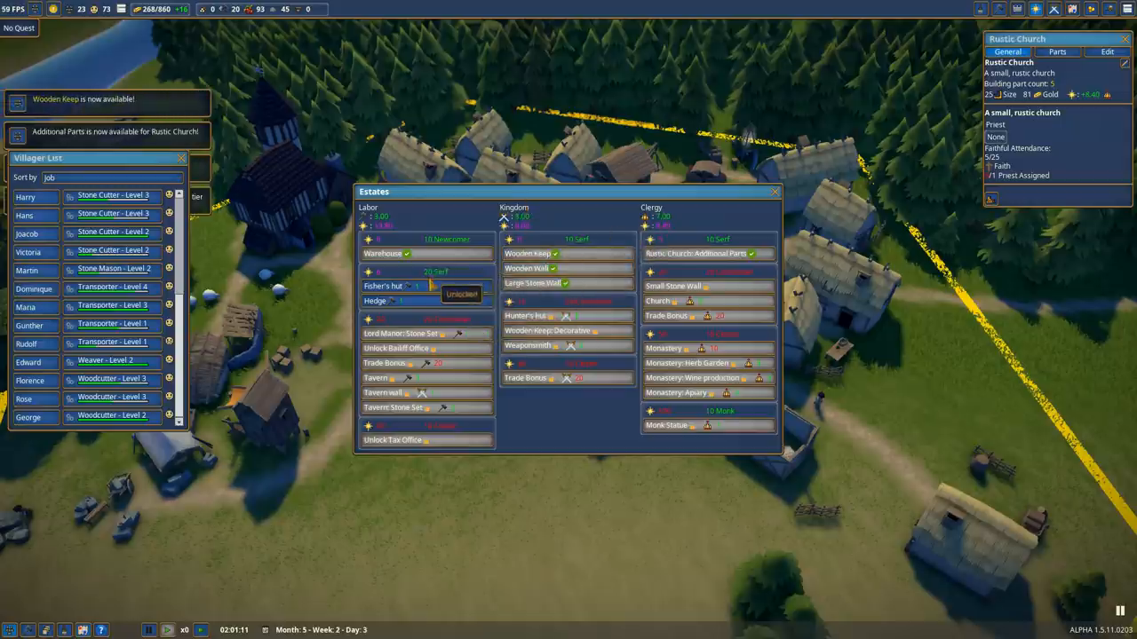
left_click(462, 294)
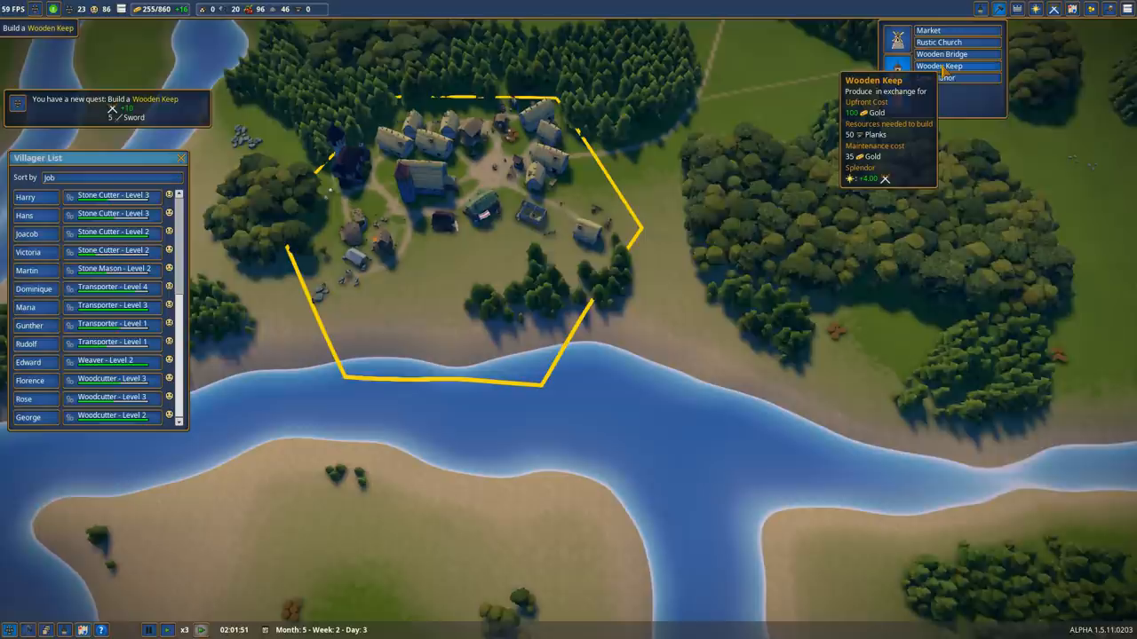
Select the Wooden Keep from the public buildings list.
left_click(939, 66)
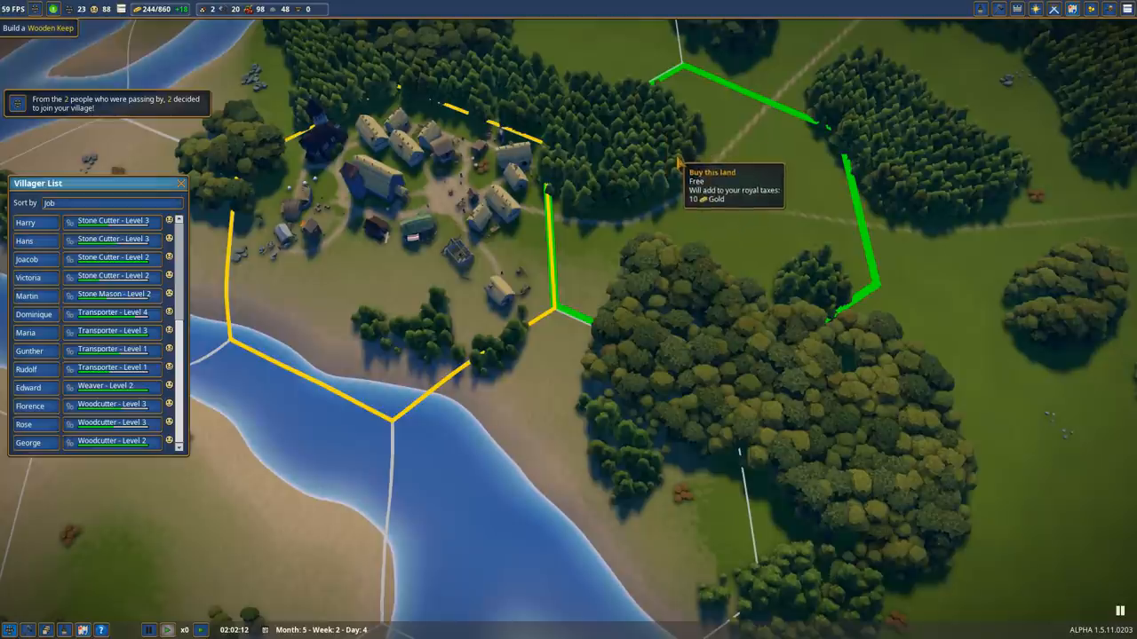
mouse_move(182, 10)
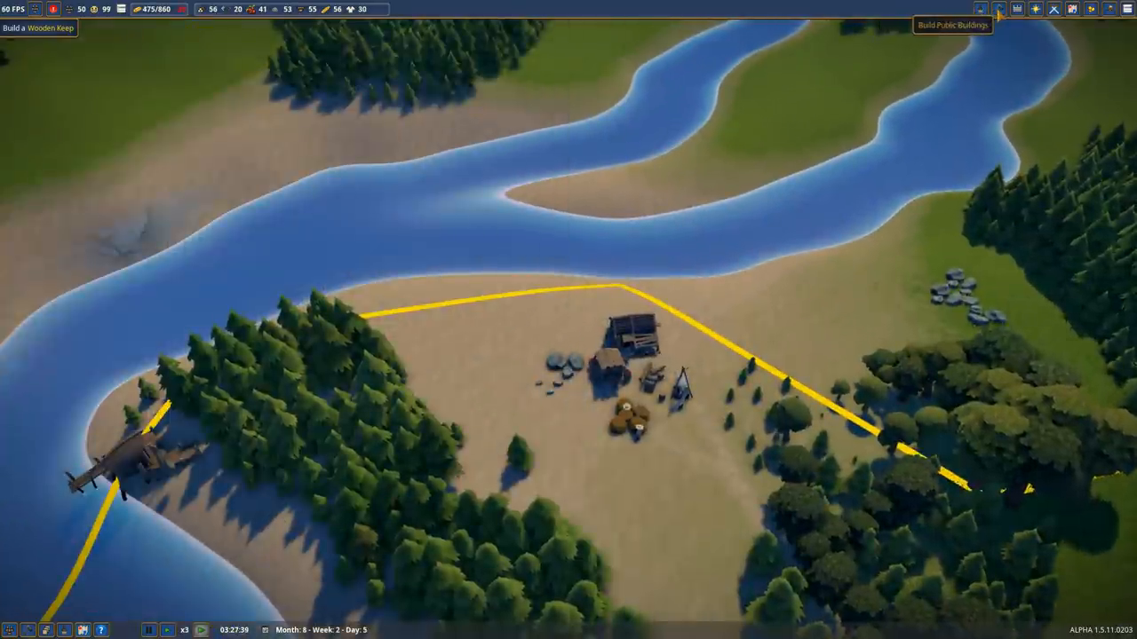
Bring up the Build Public Buildings list from the top toolbar.
left_click(998, 9)
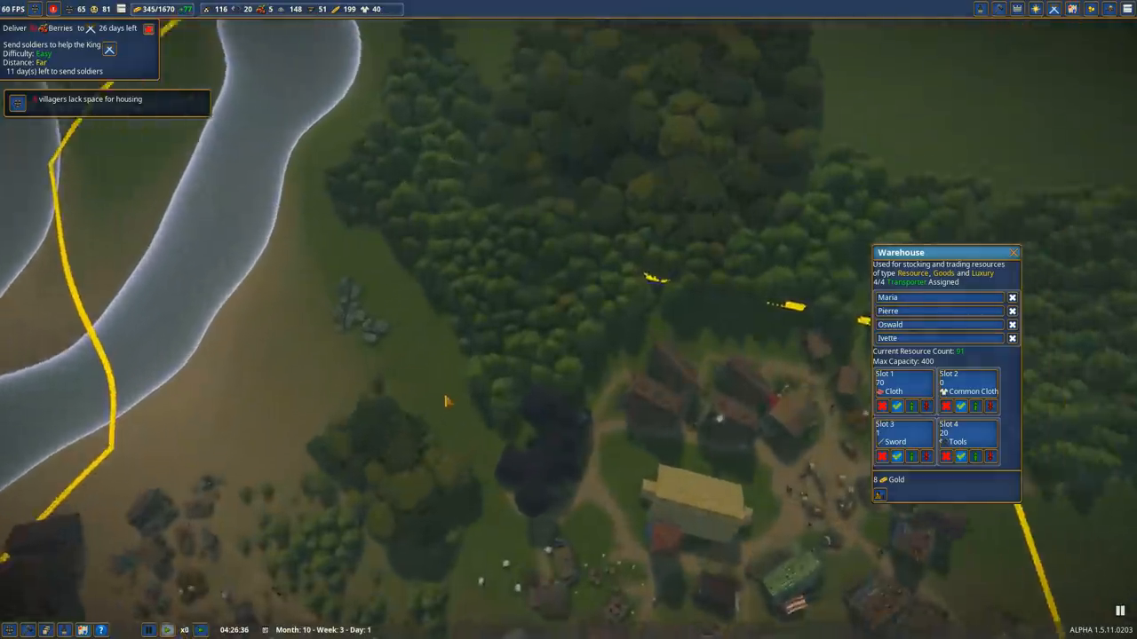
Enter Paint Development Zones mode and choose a zone type.
left_click(980, 9)
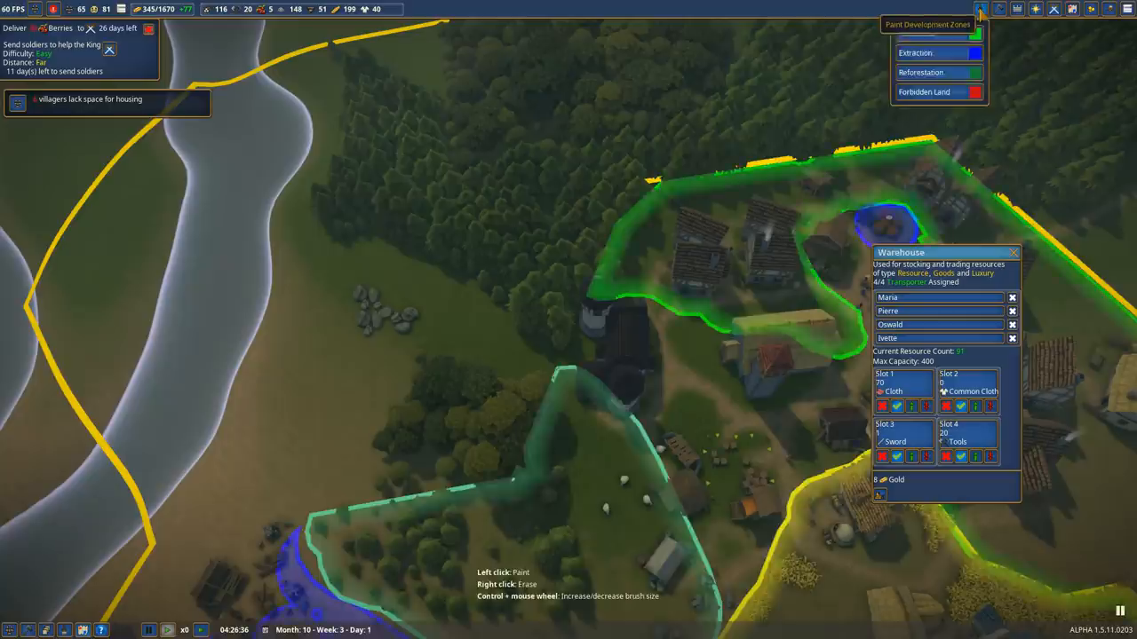
left_click(919, 32)
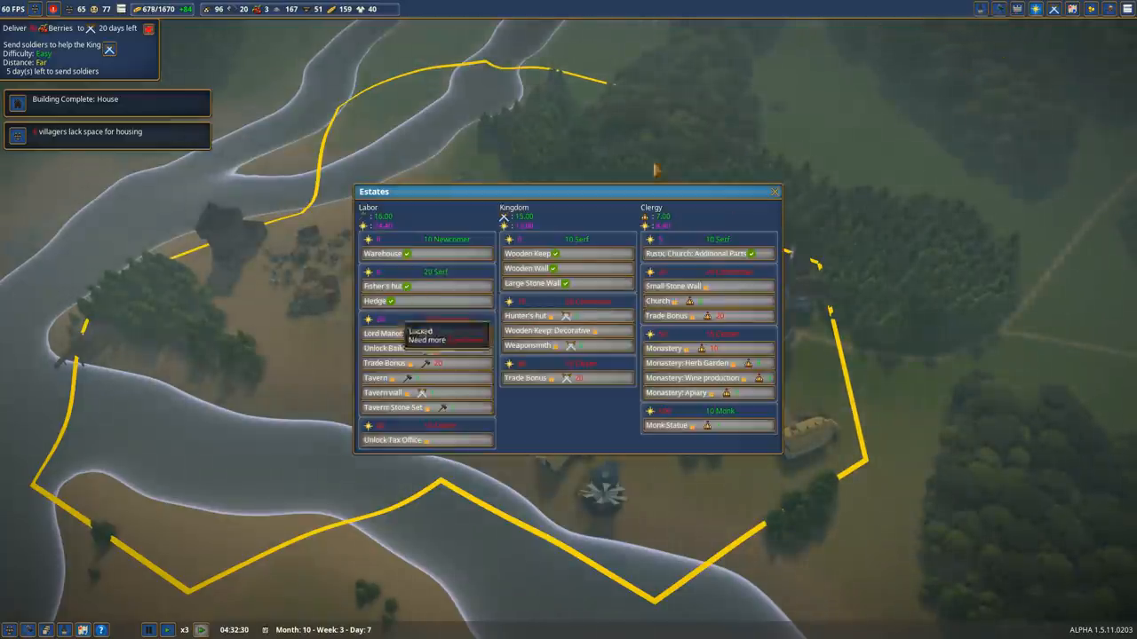
Close the Estates window to reveal the whole village.
left_click(774, 191)
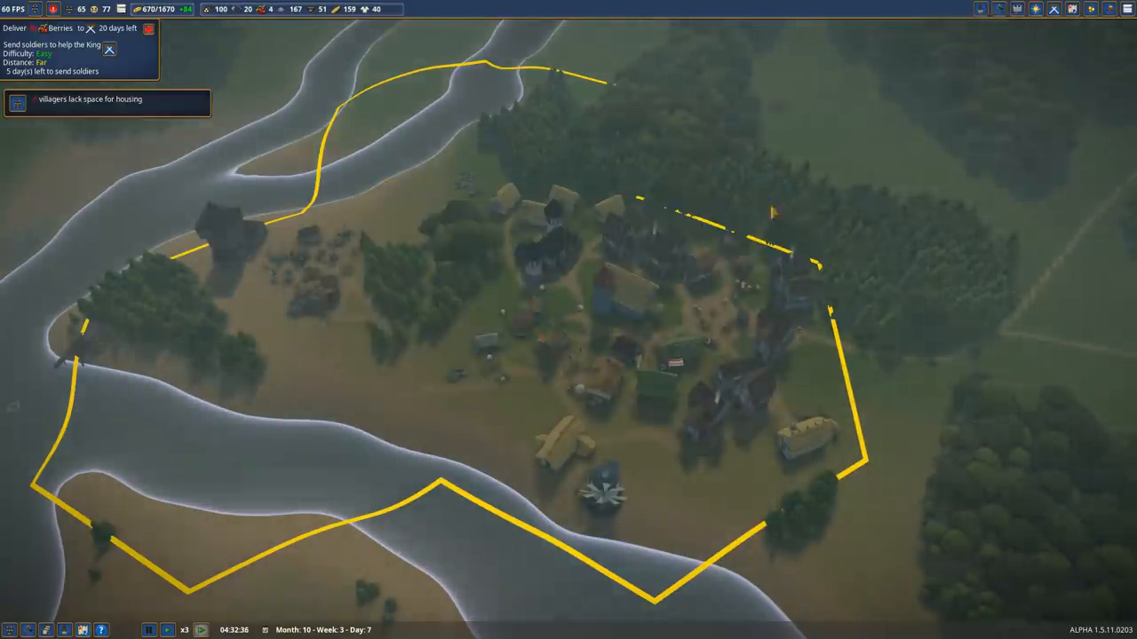